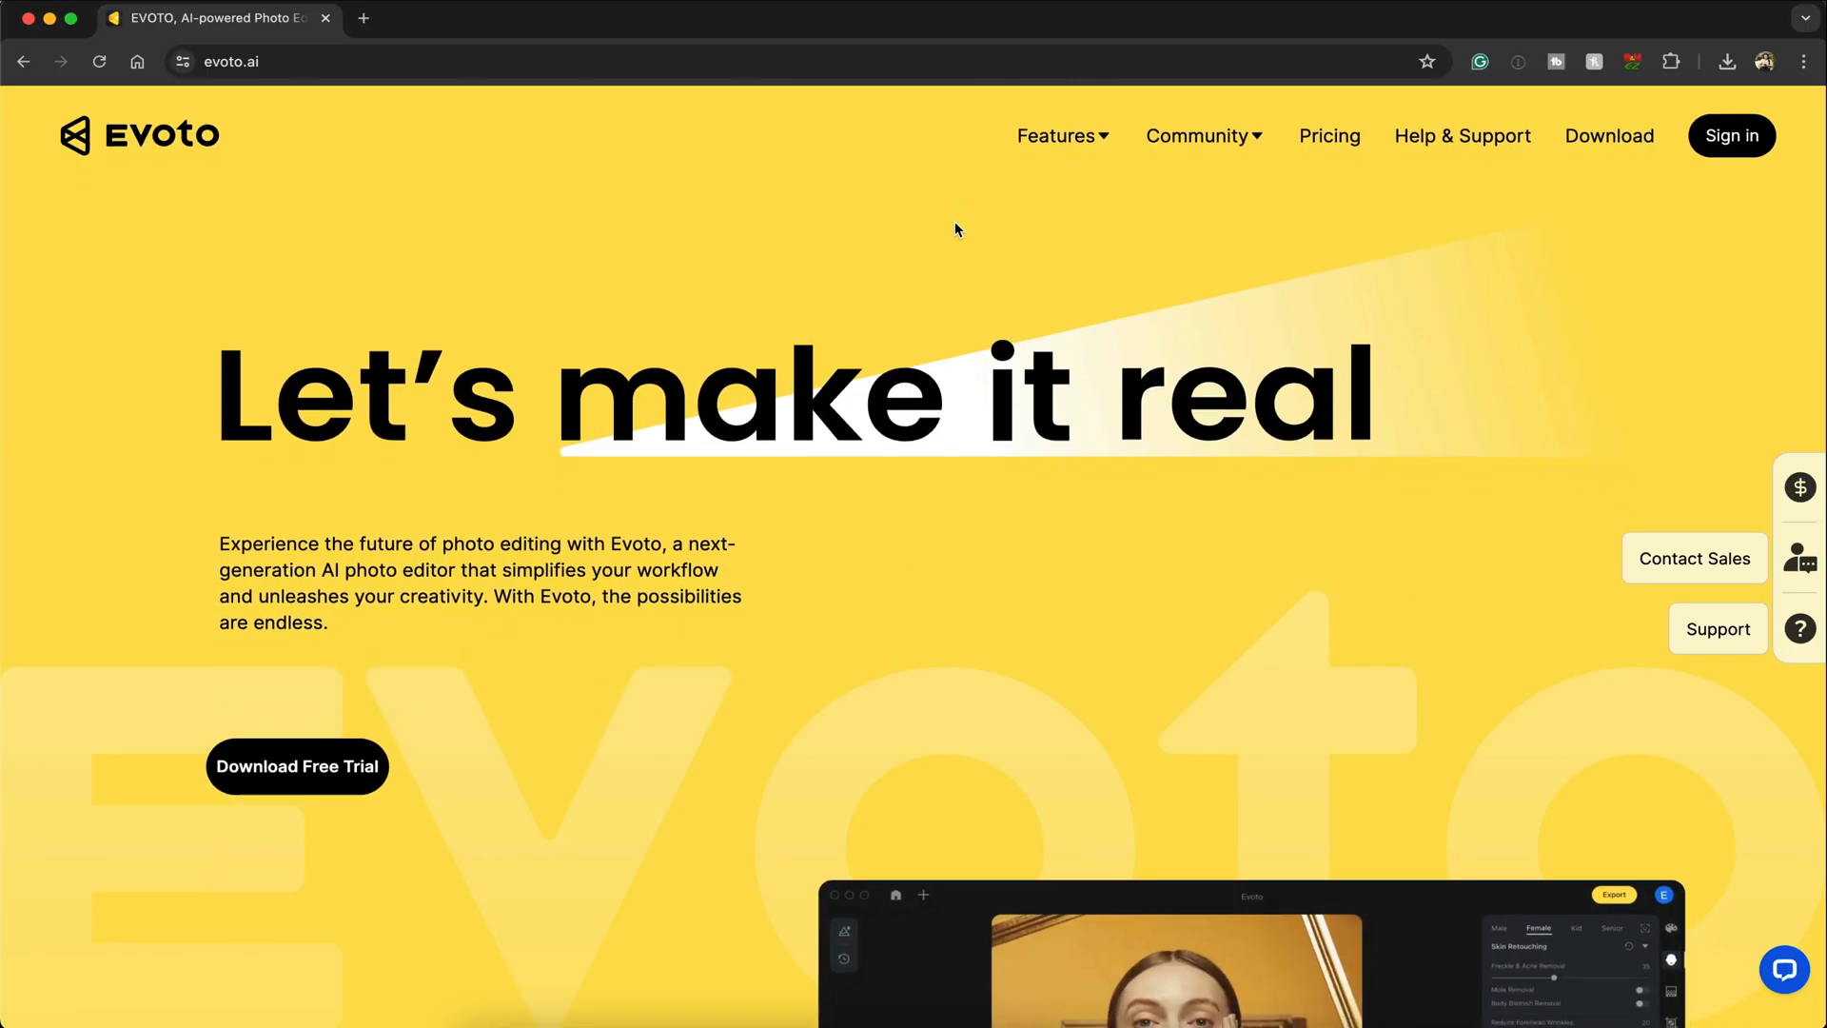
Step: Scroll the evoto.ai homepage down to the editor screenshot below Download Free Trial
scroll(down, 3)
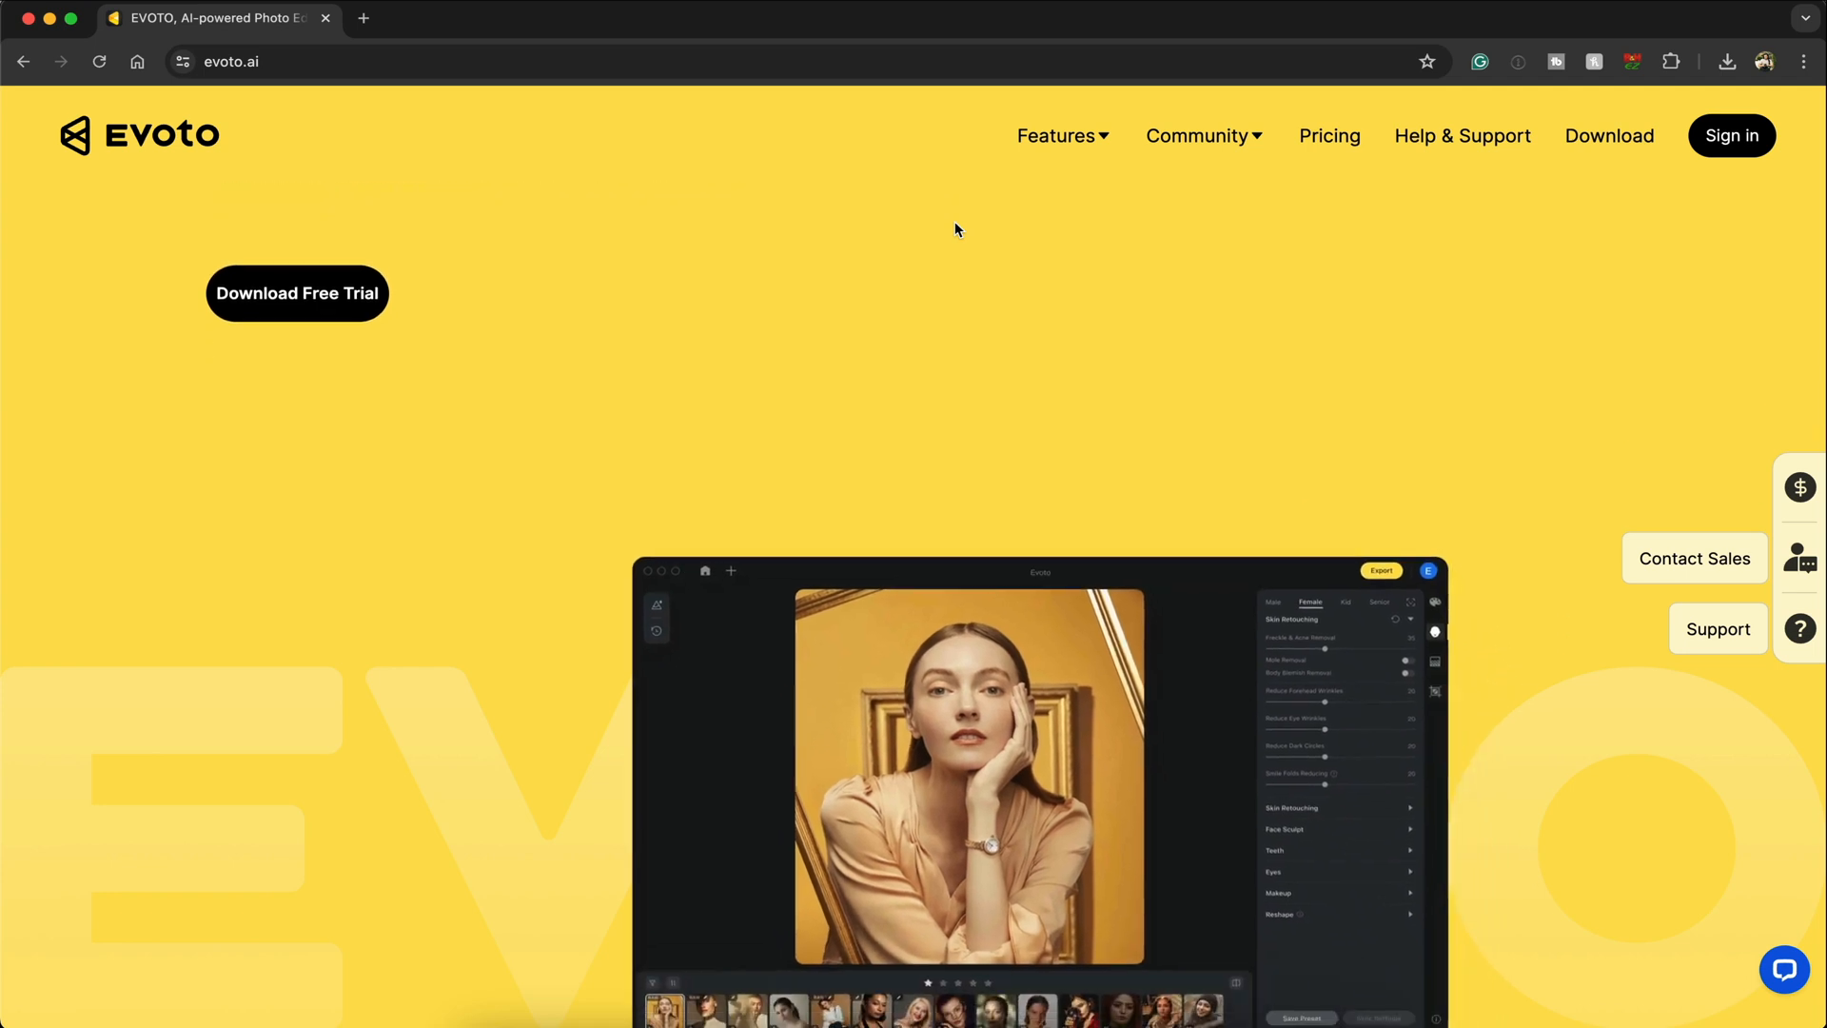
scroll(down, 3)
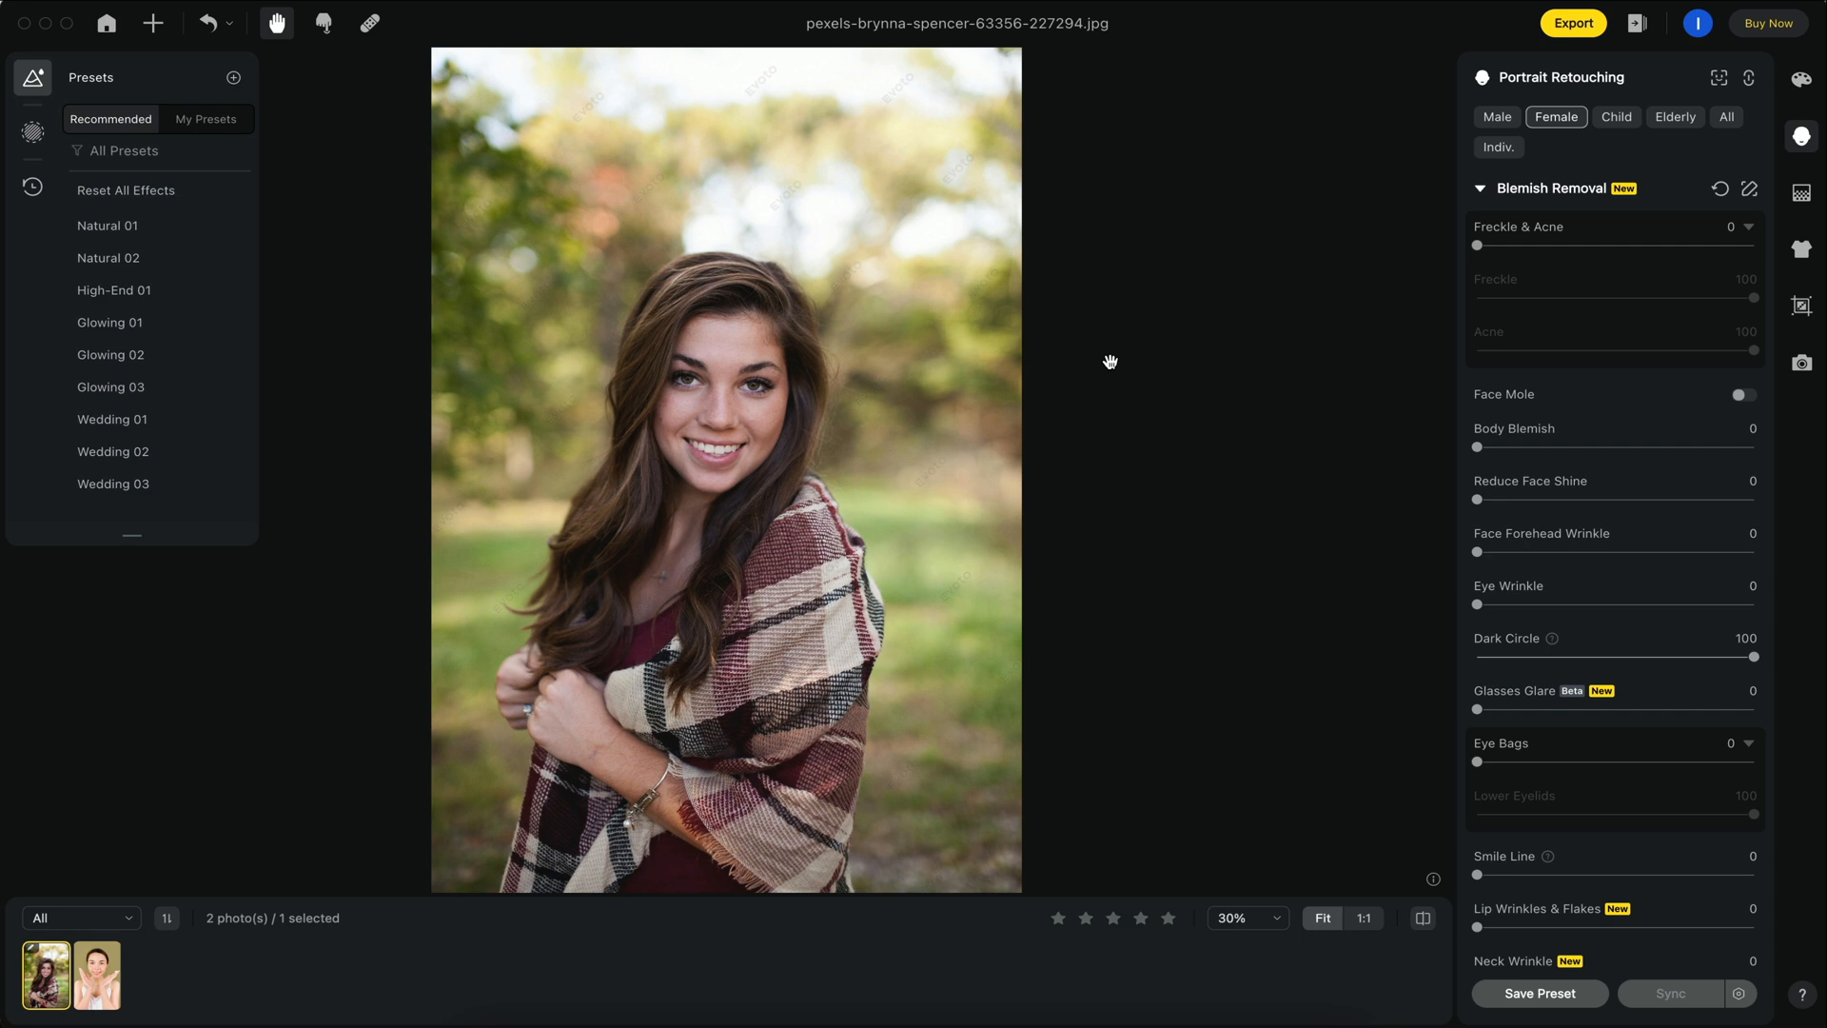
mouse_move(819, 114)
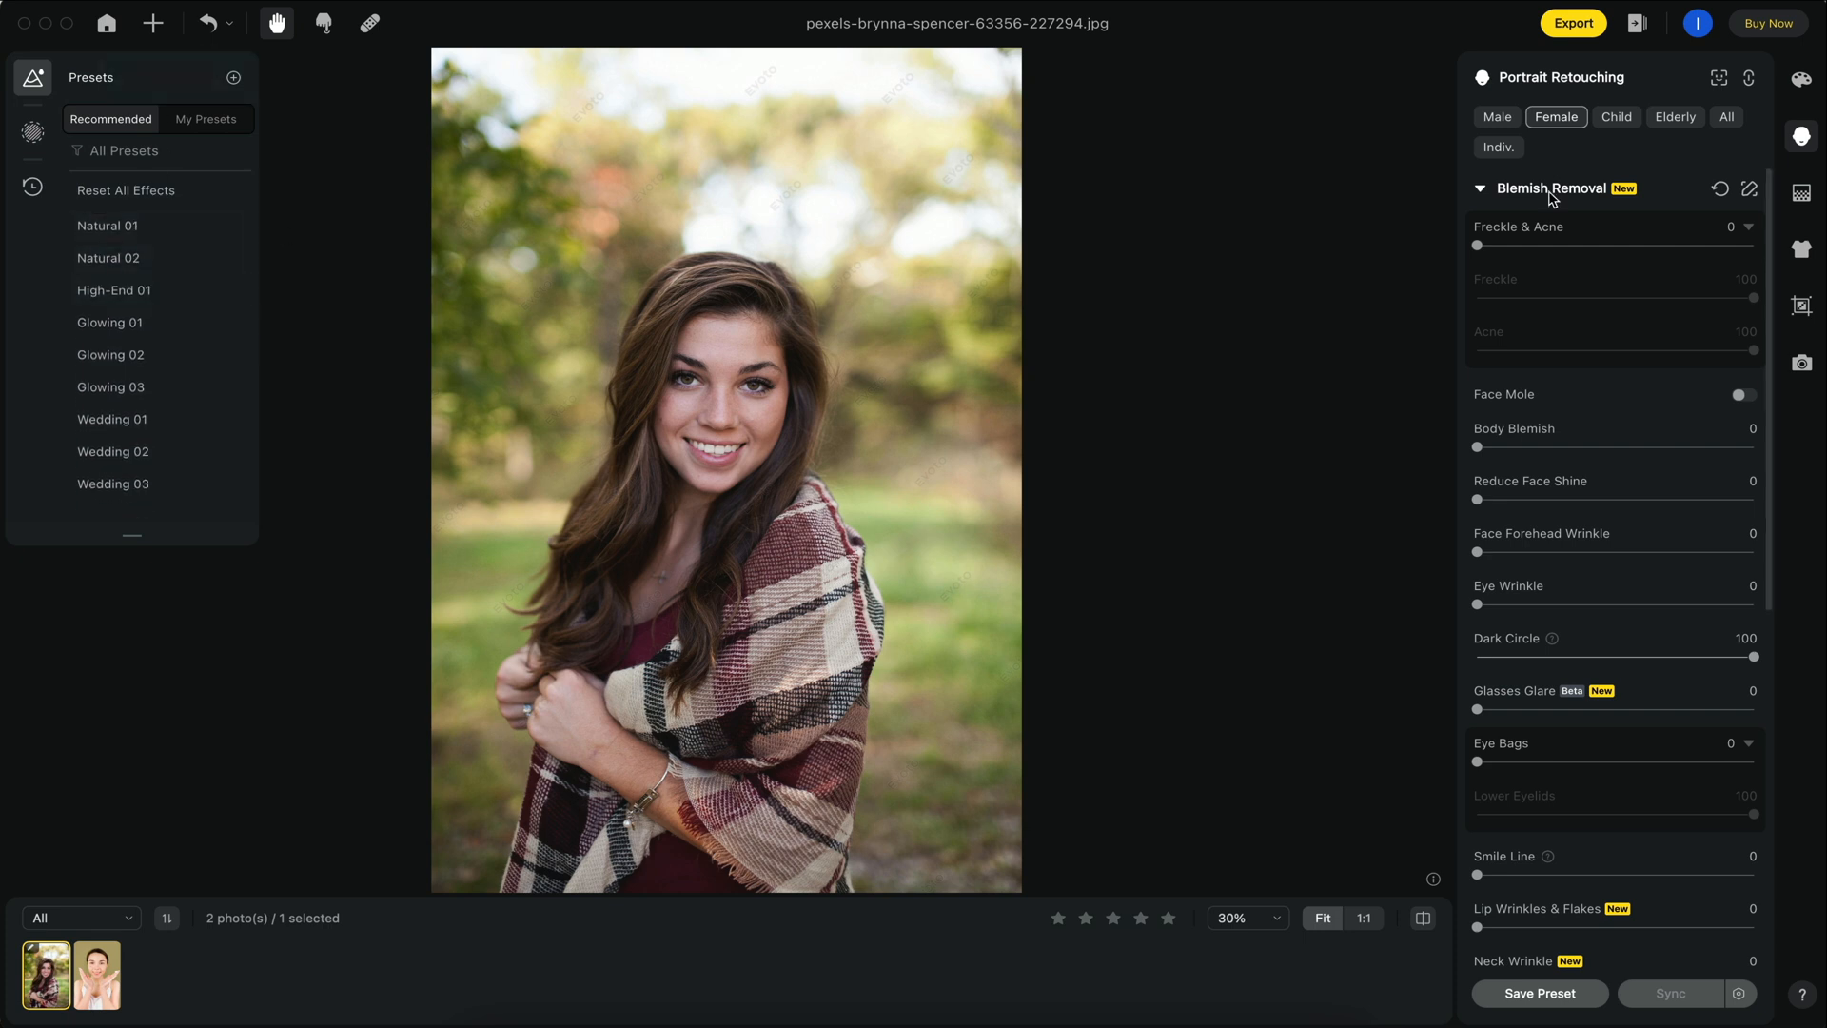
mouse_move(1648, 271)
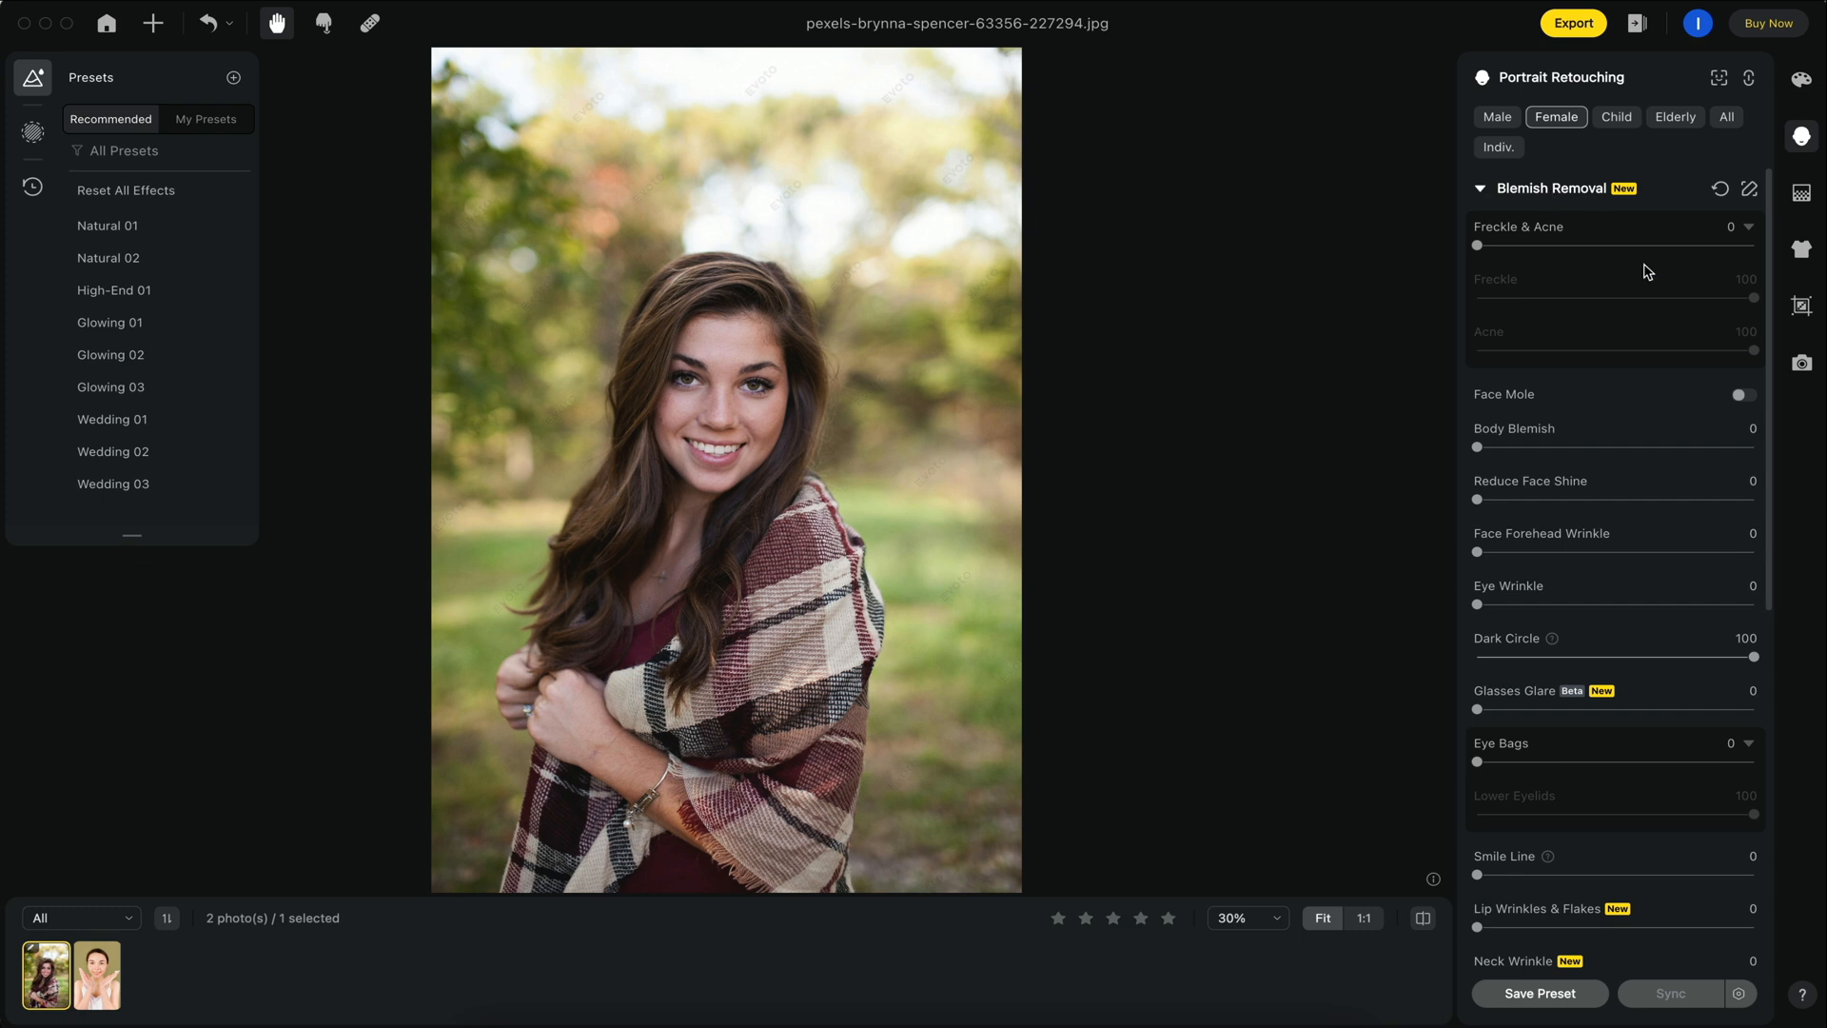
mouse_move(687, 1019)
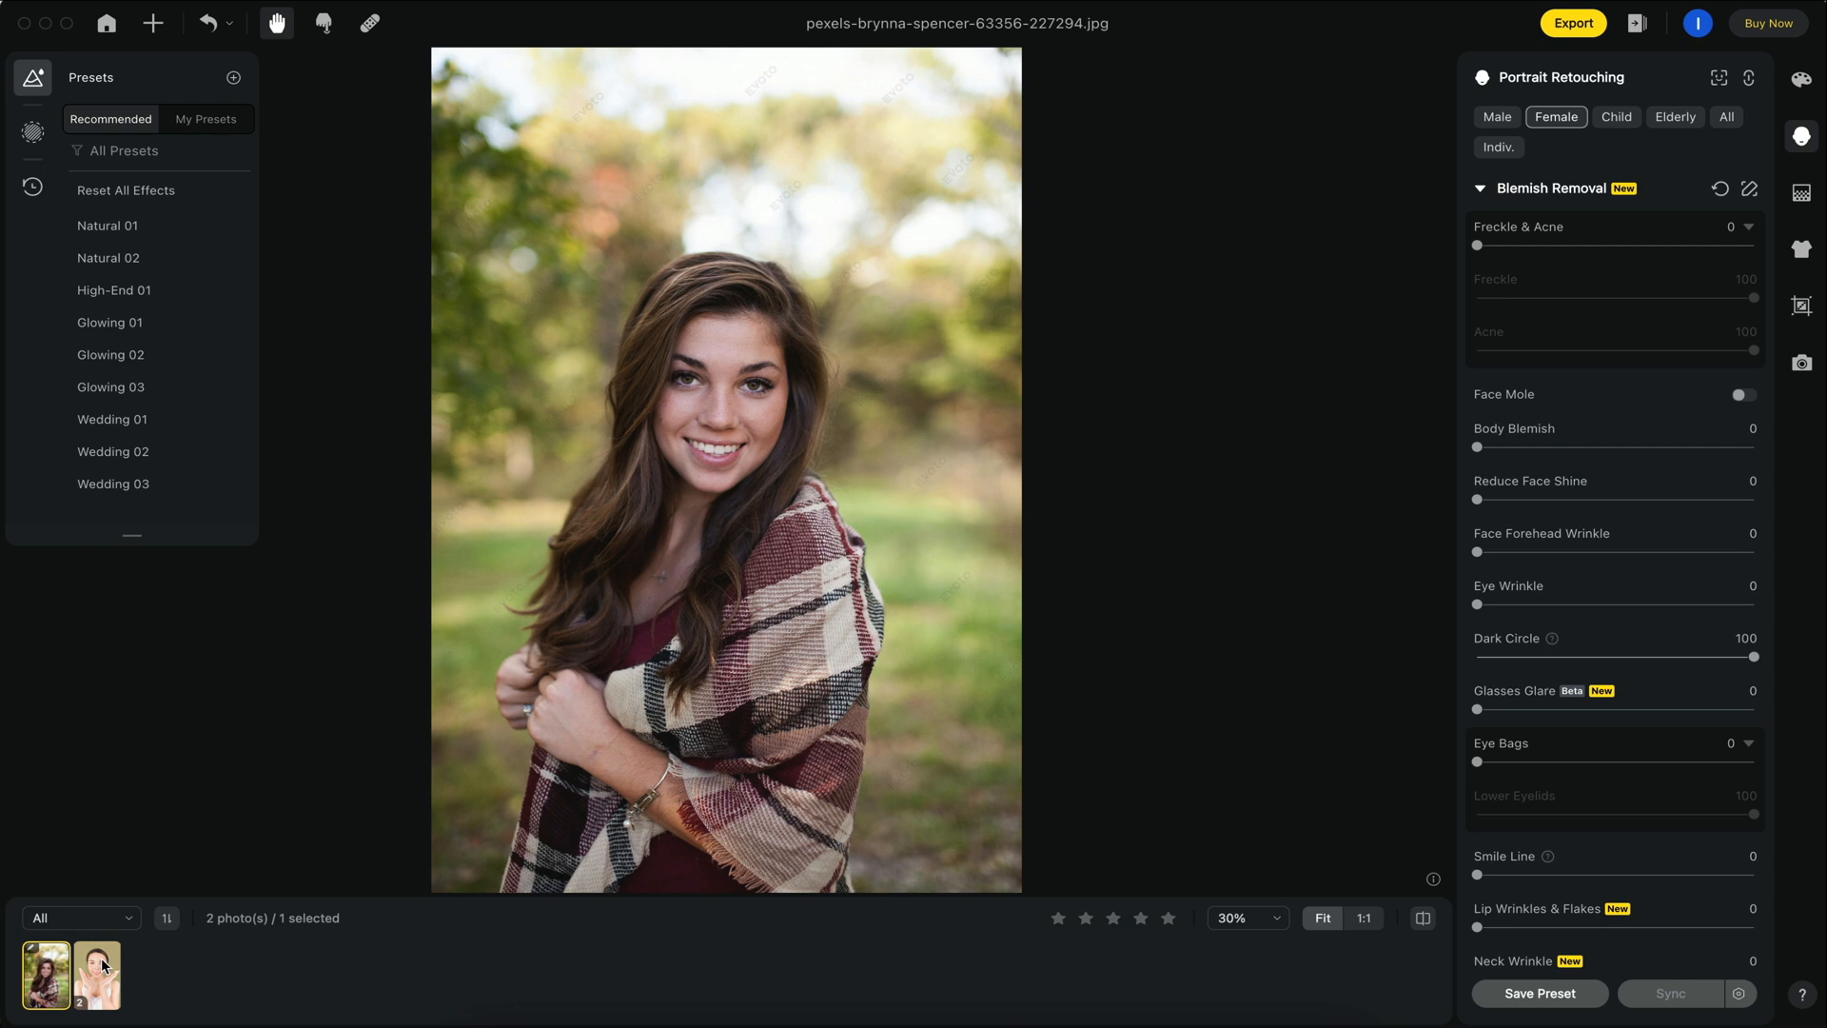
mouse_move(98, 977)
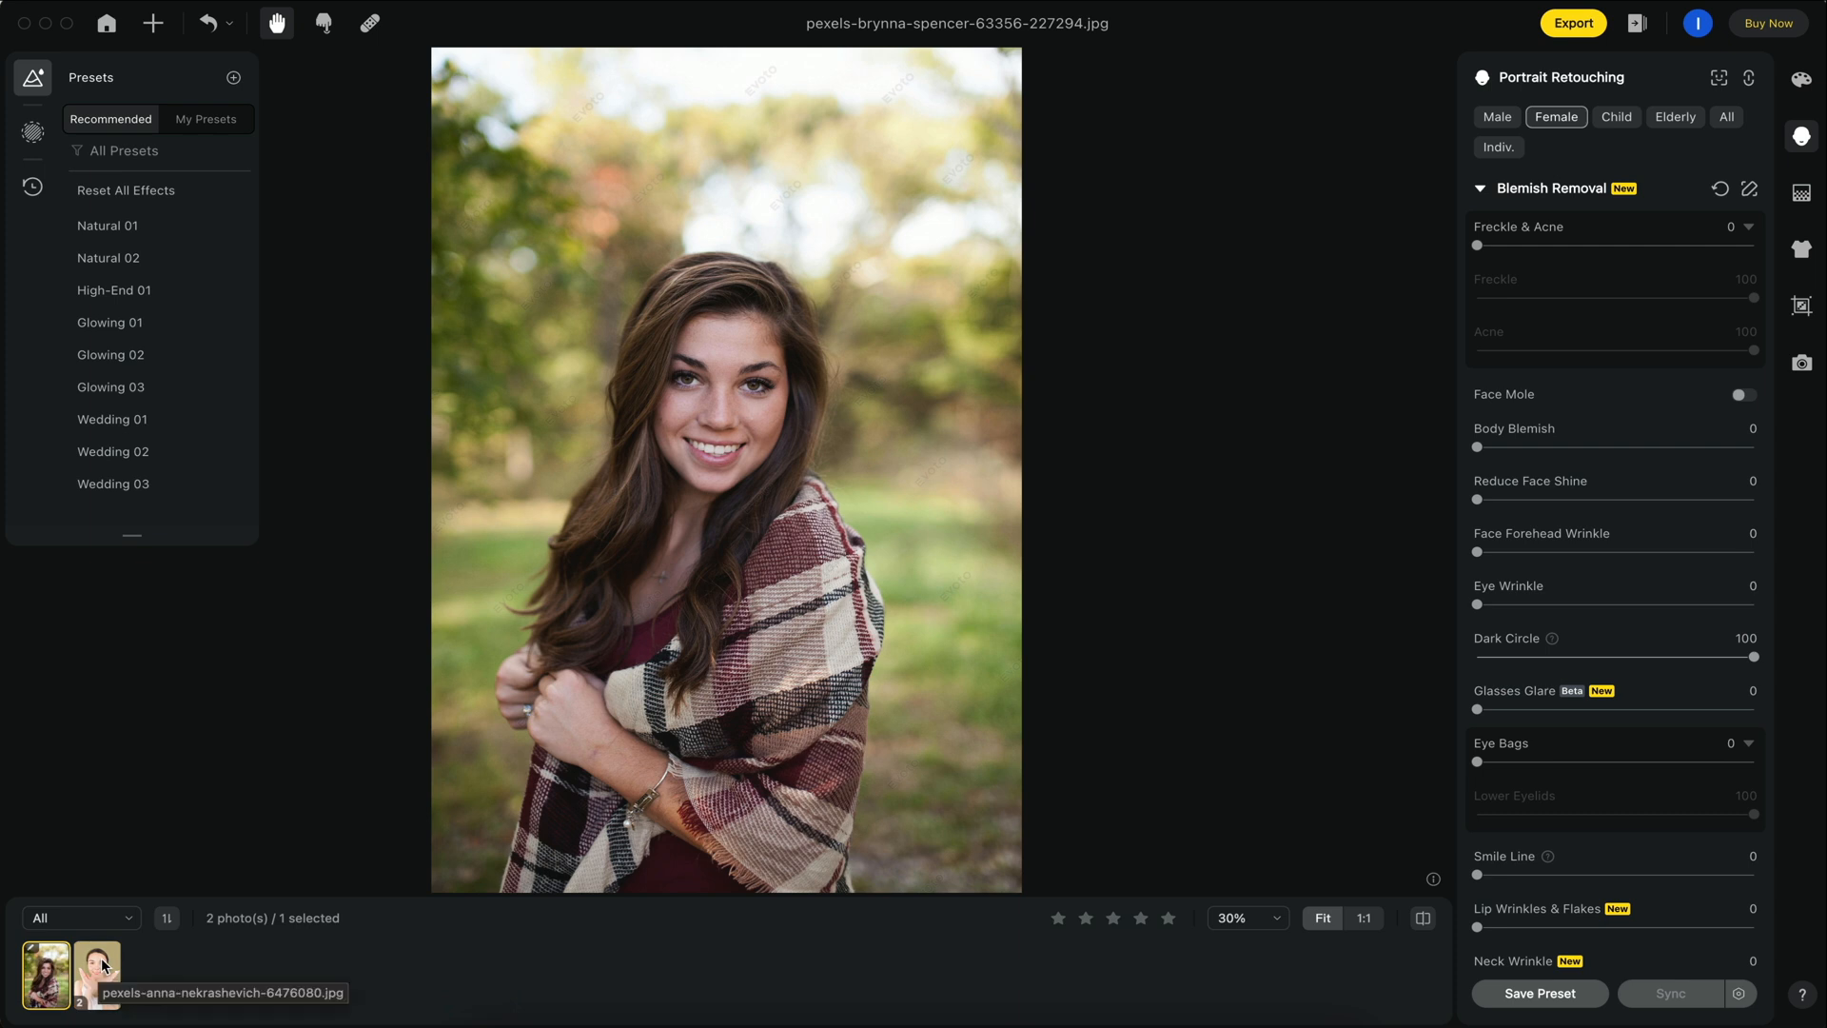
Step: Open the bearded man's close-up portrait from the 12-photo filmstrip
click(1030, 976)
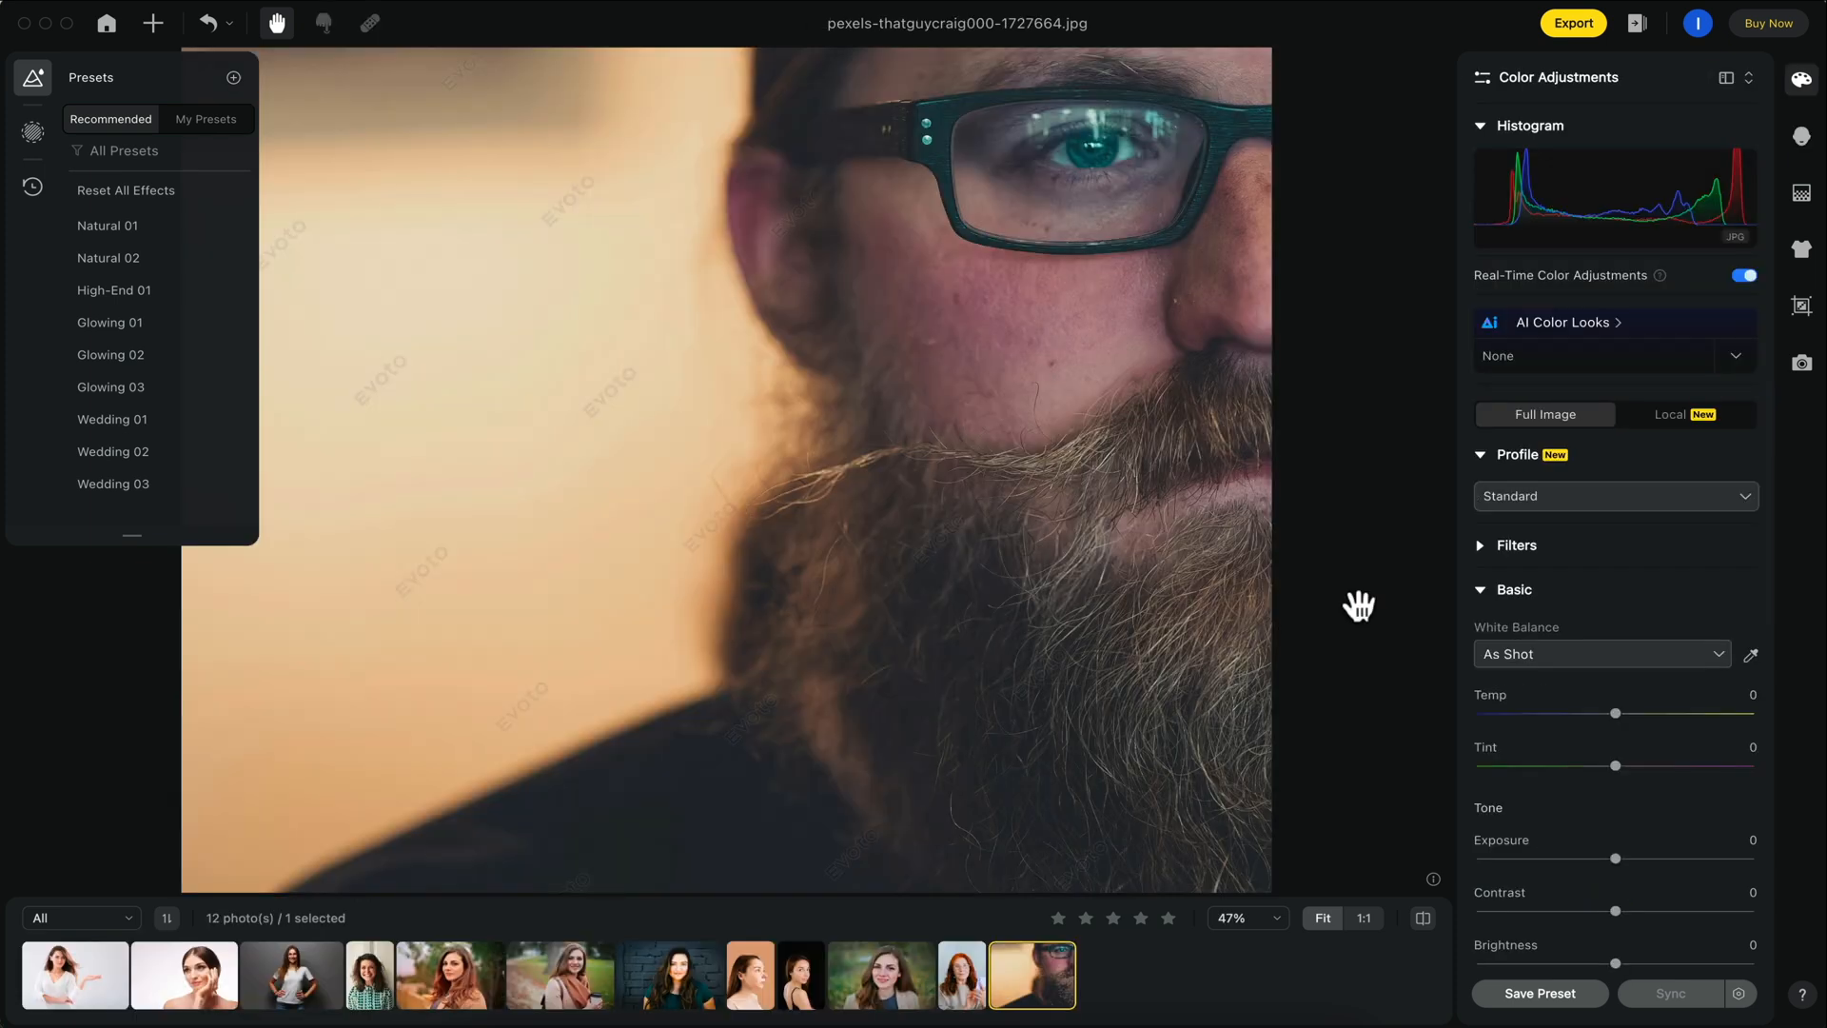
Step: Raise Glasses Glare on the bearded man and red-haired woman, raise Freckle & Acne, then open the beach photo
click(1801, 135)
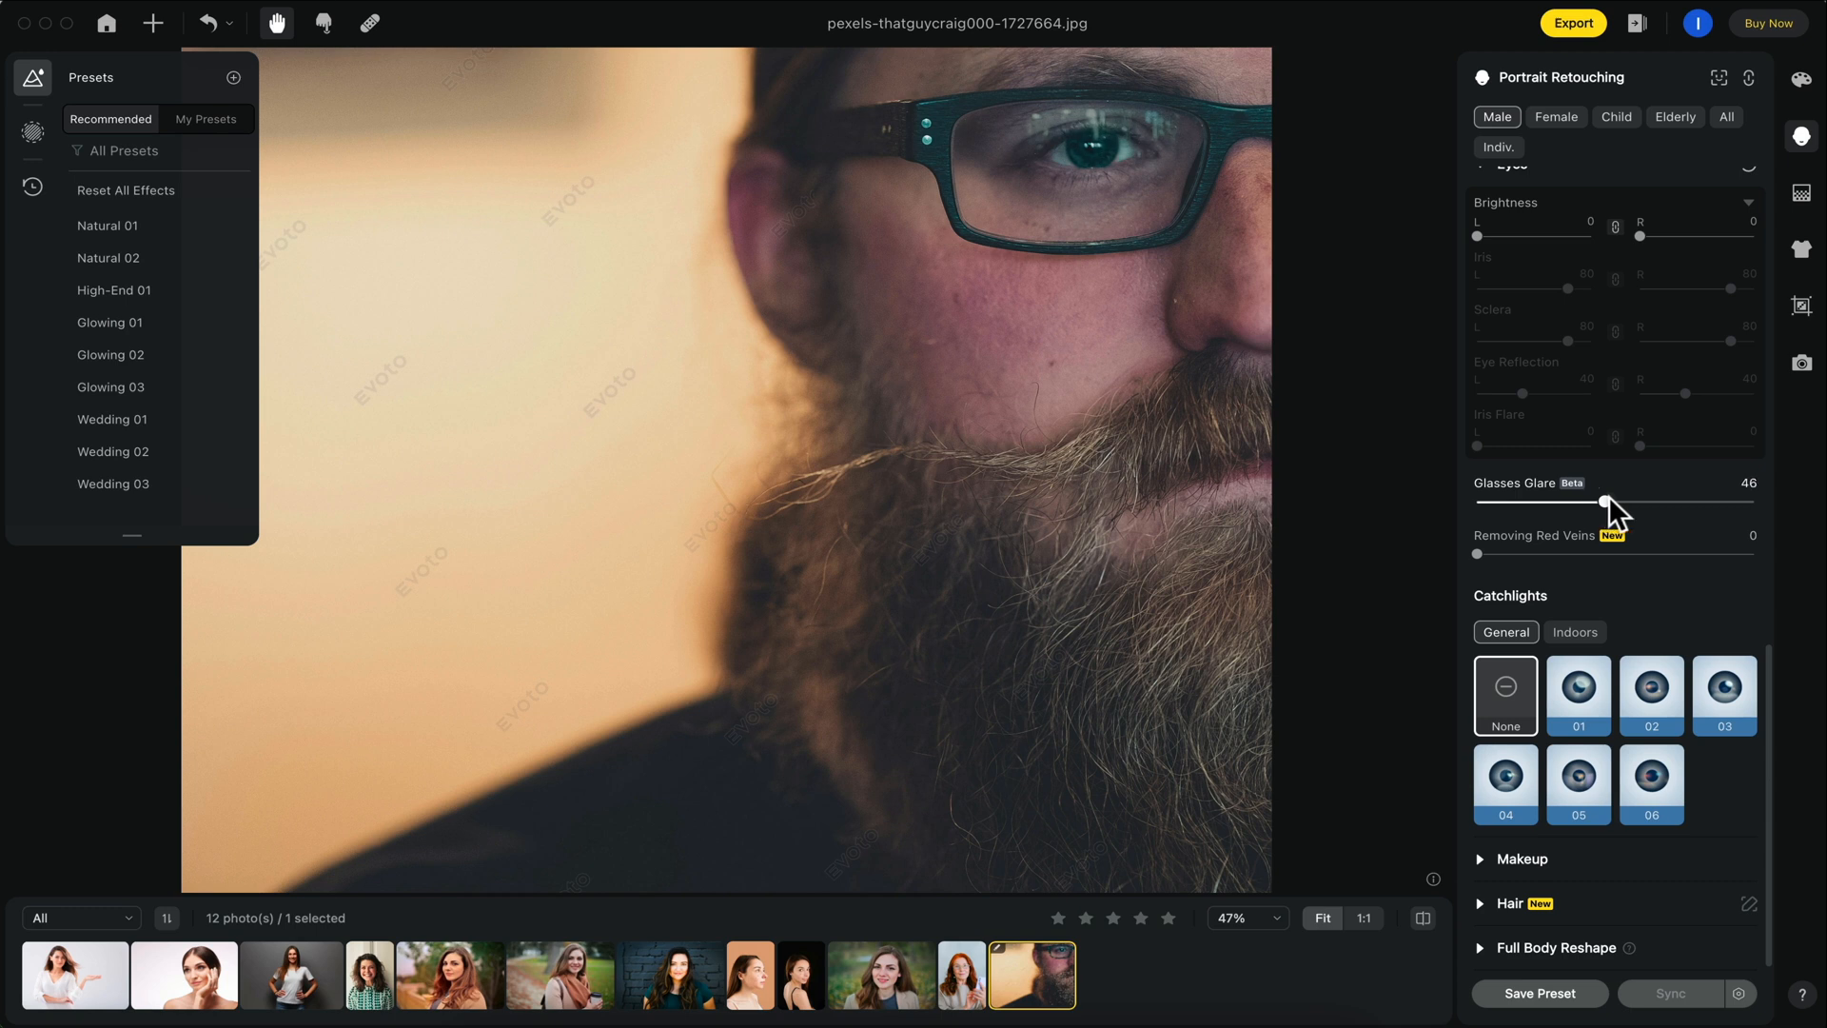
click(961, 975)
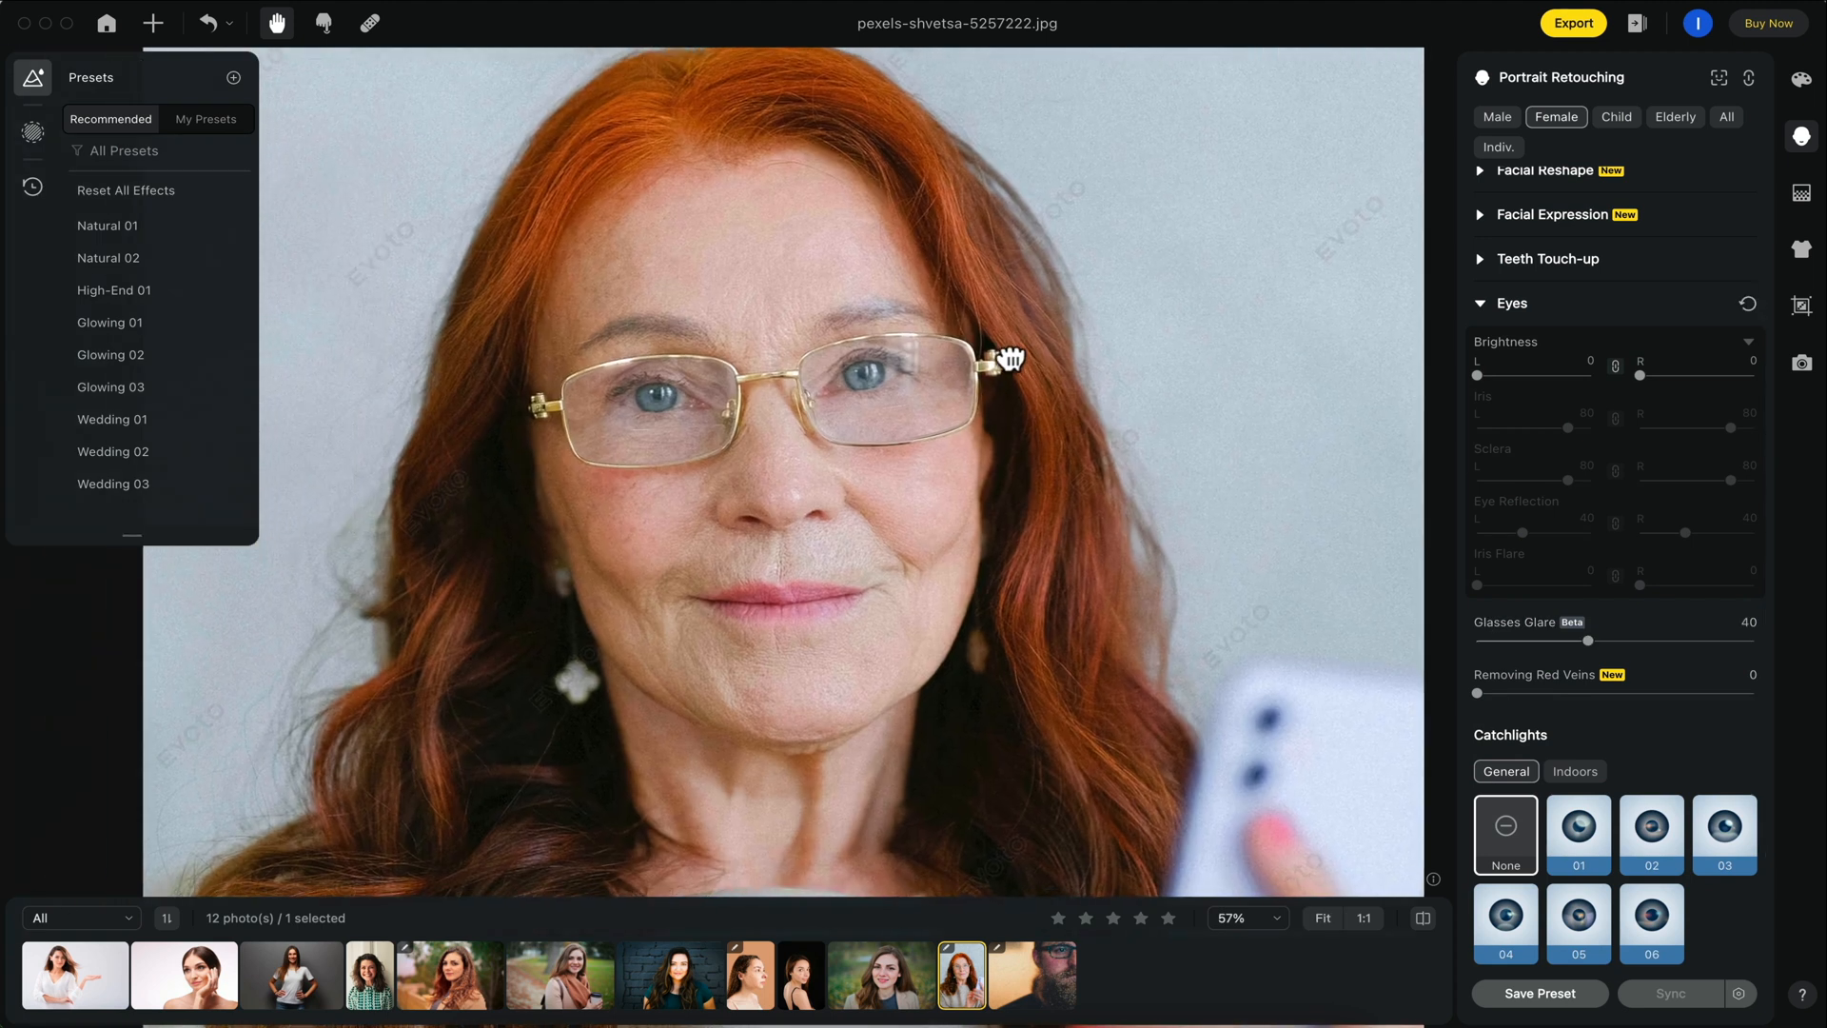
click(749, 975)
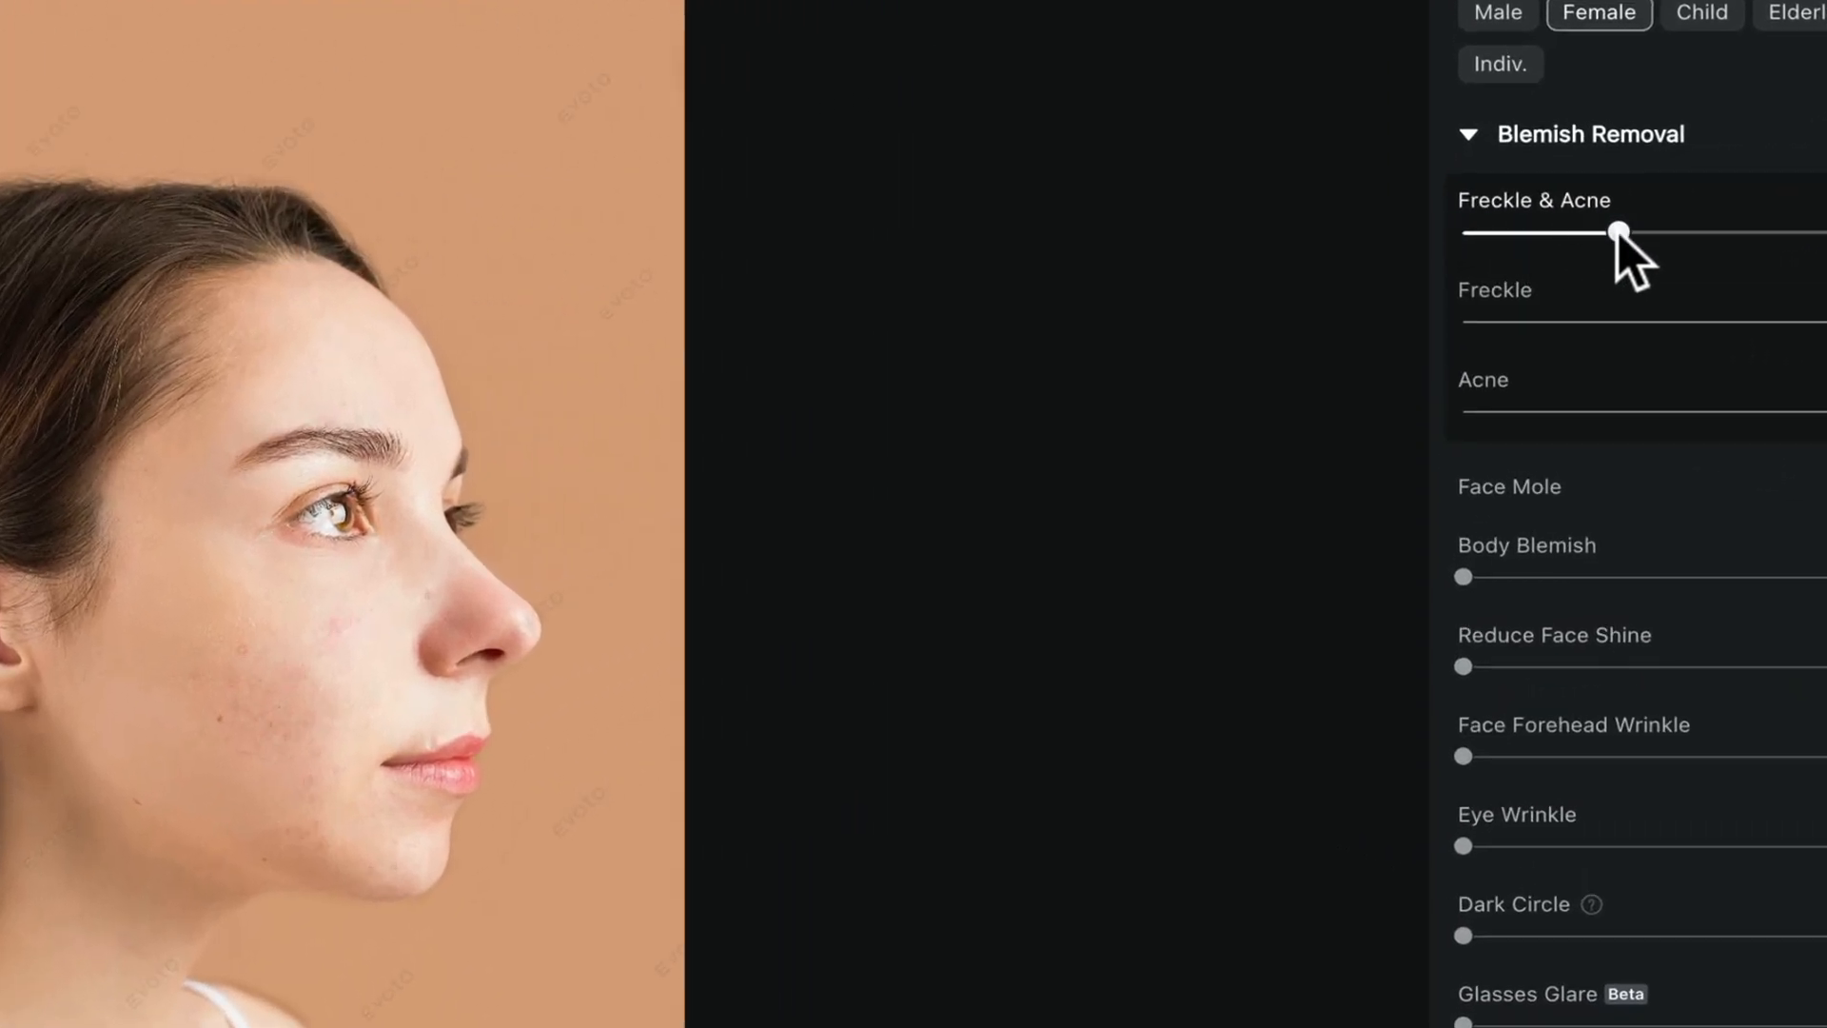
click(1100, 976)
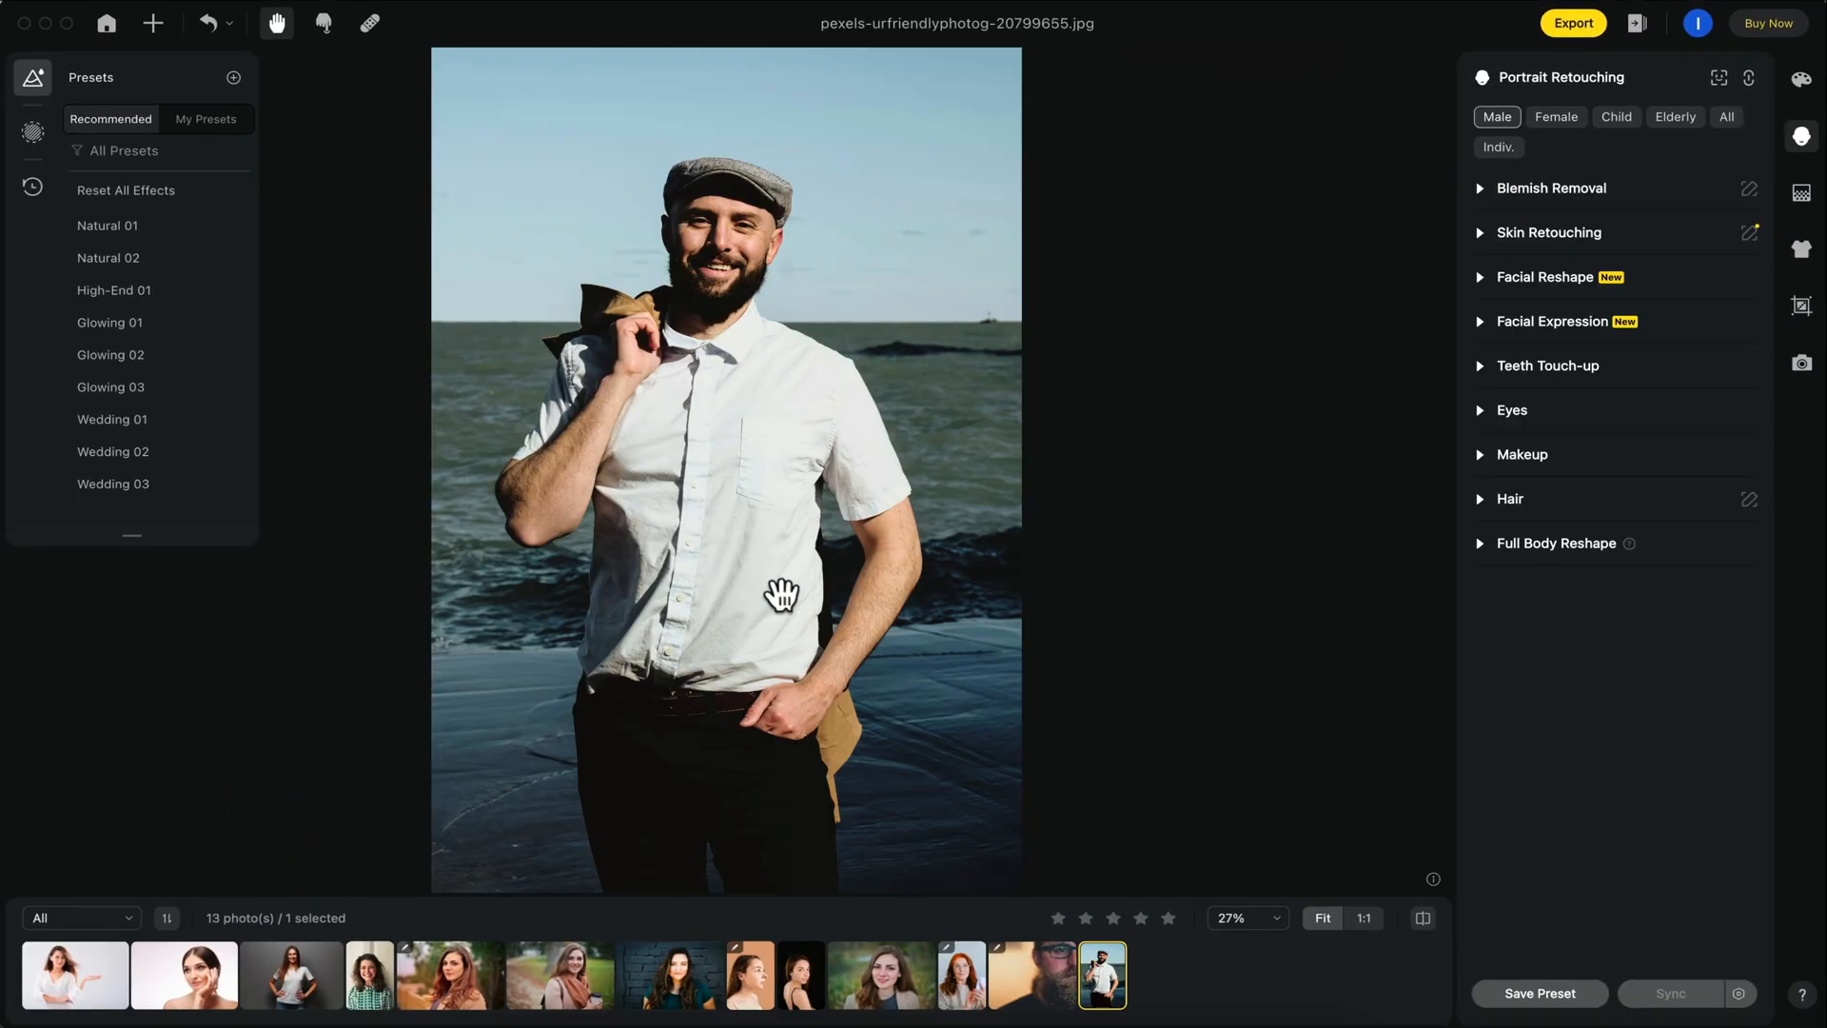
mouse_move(1806, 259)
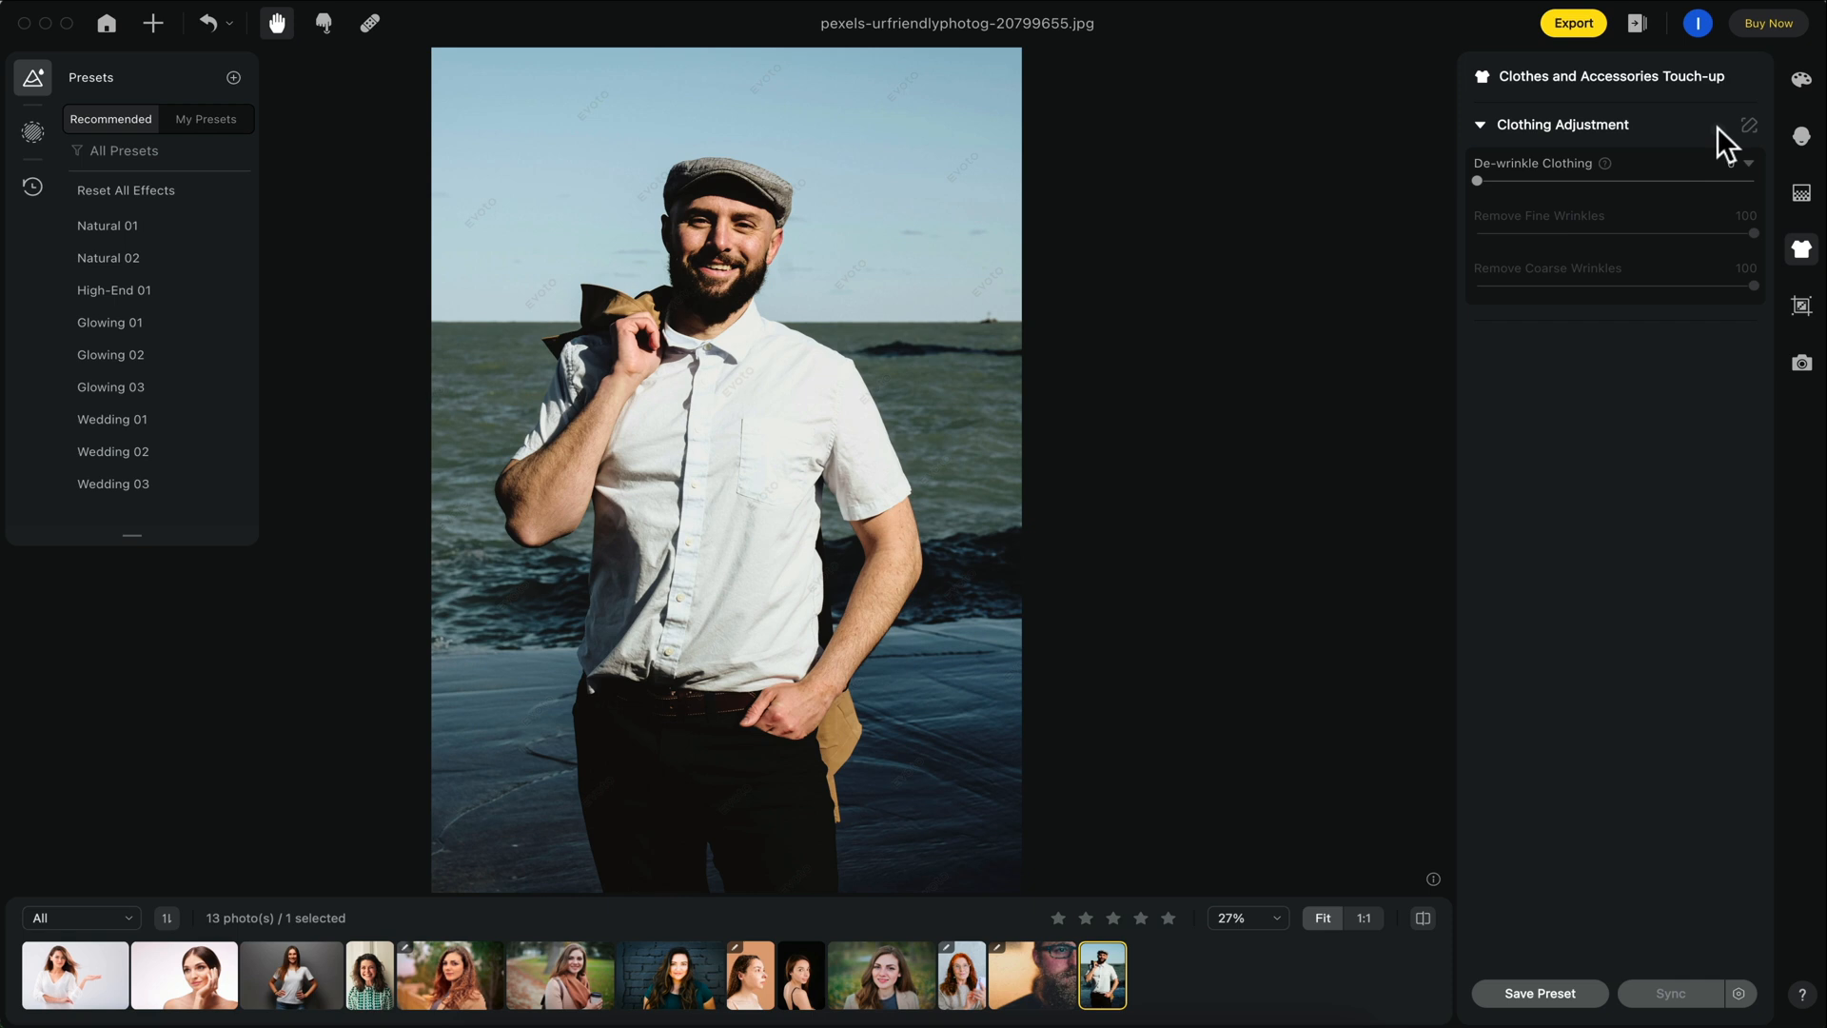
Step: Open the woman's profile portrait on the peach backdrop from the filmstrip
click(749, 974)
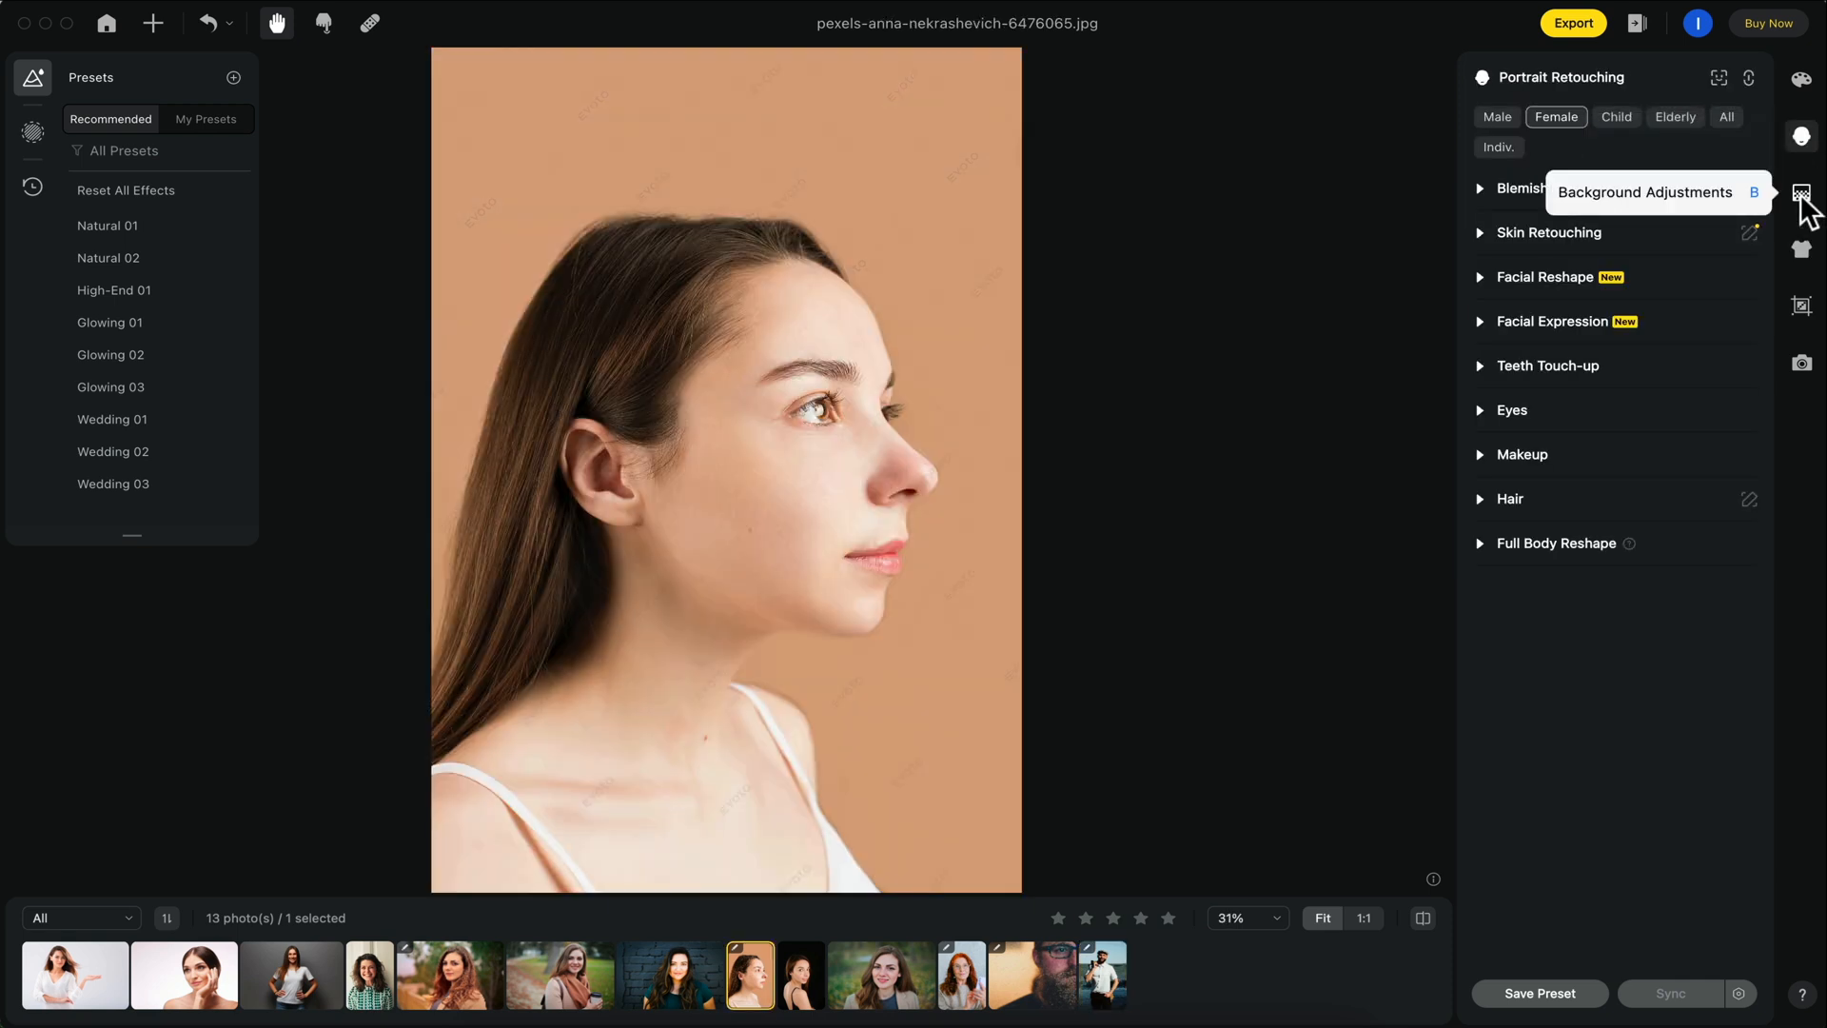
Step: Swap the profile portrait's backdrop through white, Fabric02, Fabric03 and gray, ending on Blue05
click(1801, 194)
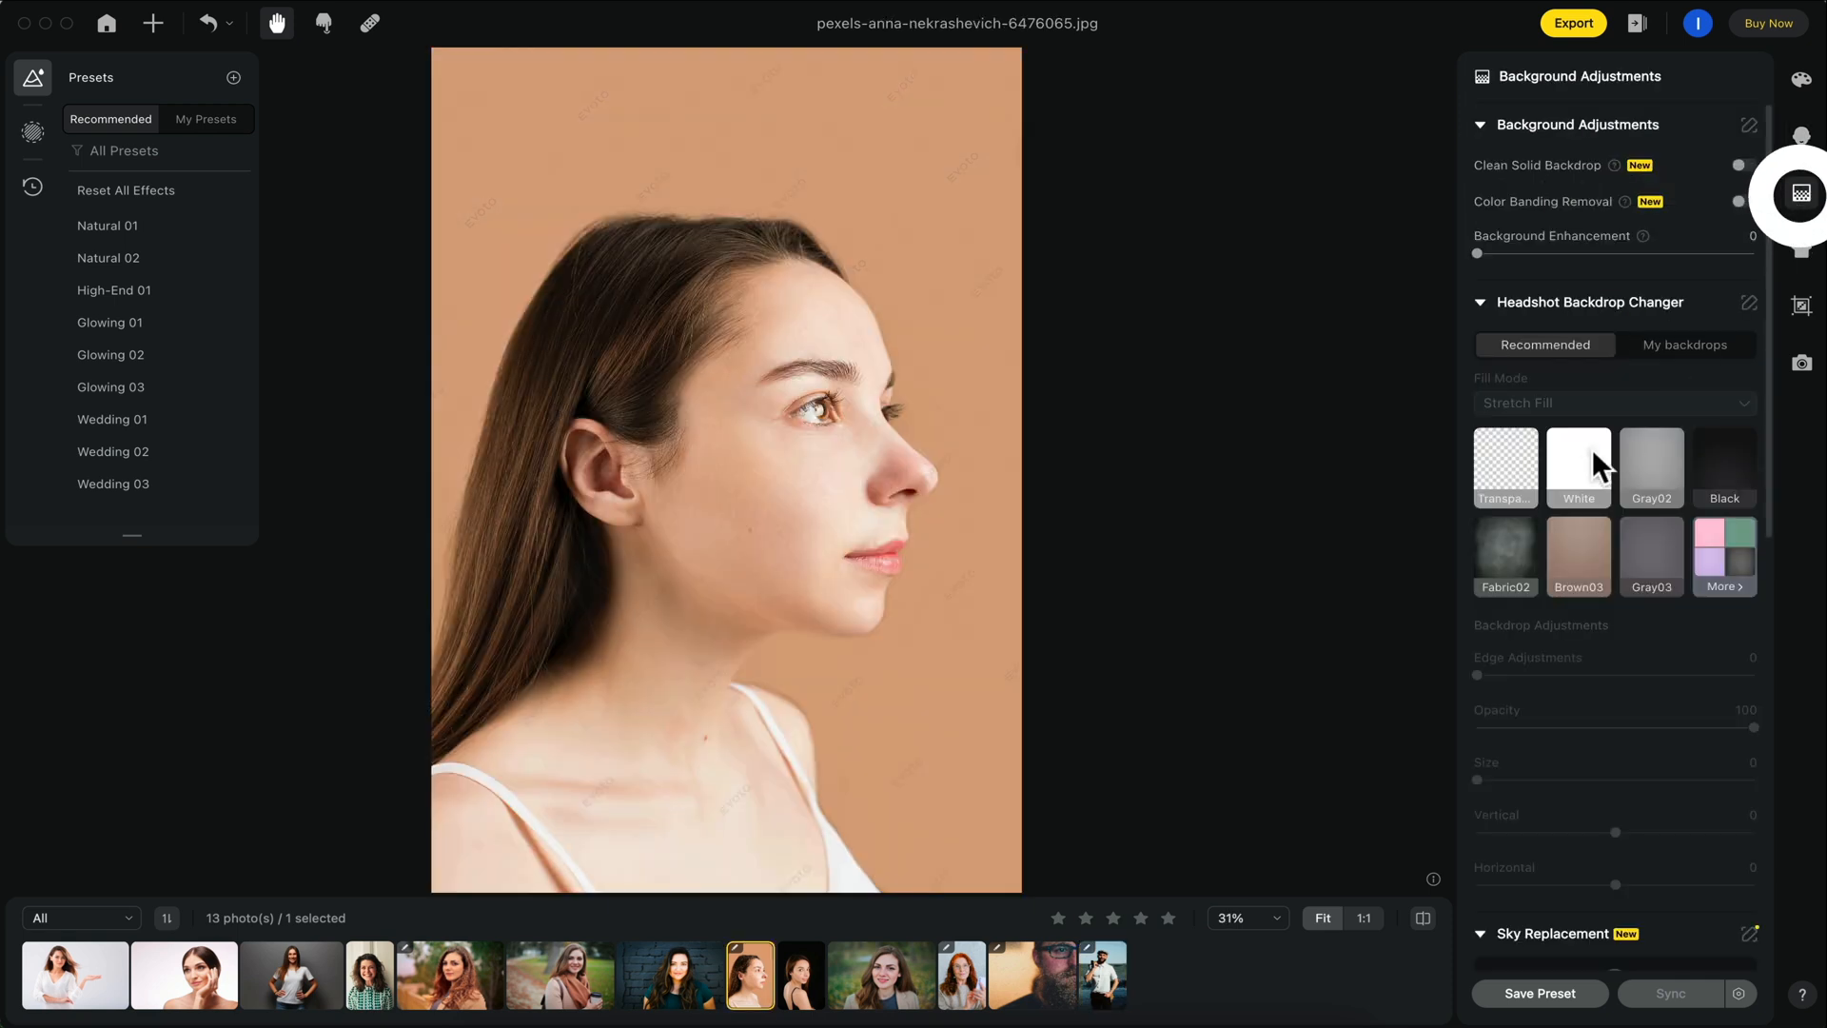
click(1578, 461)
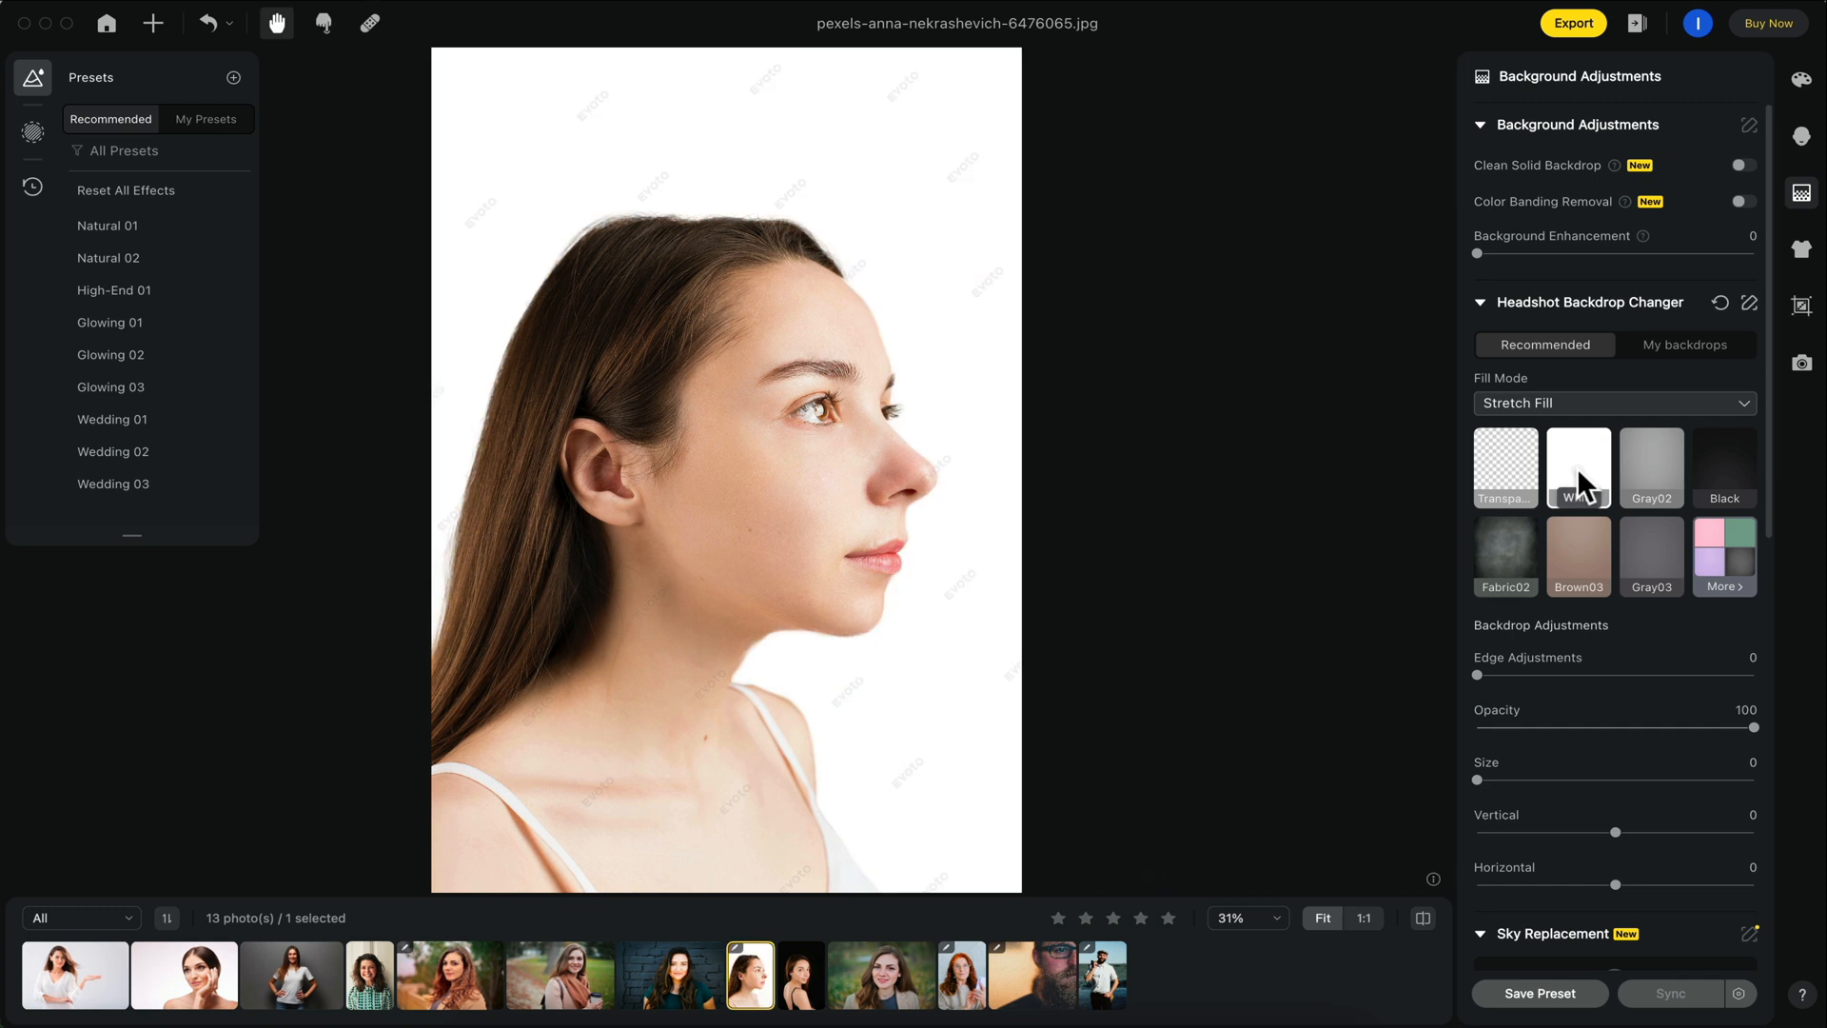
click(1505, 556)
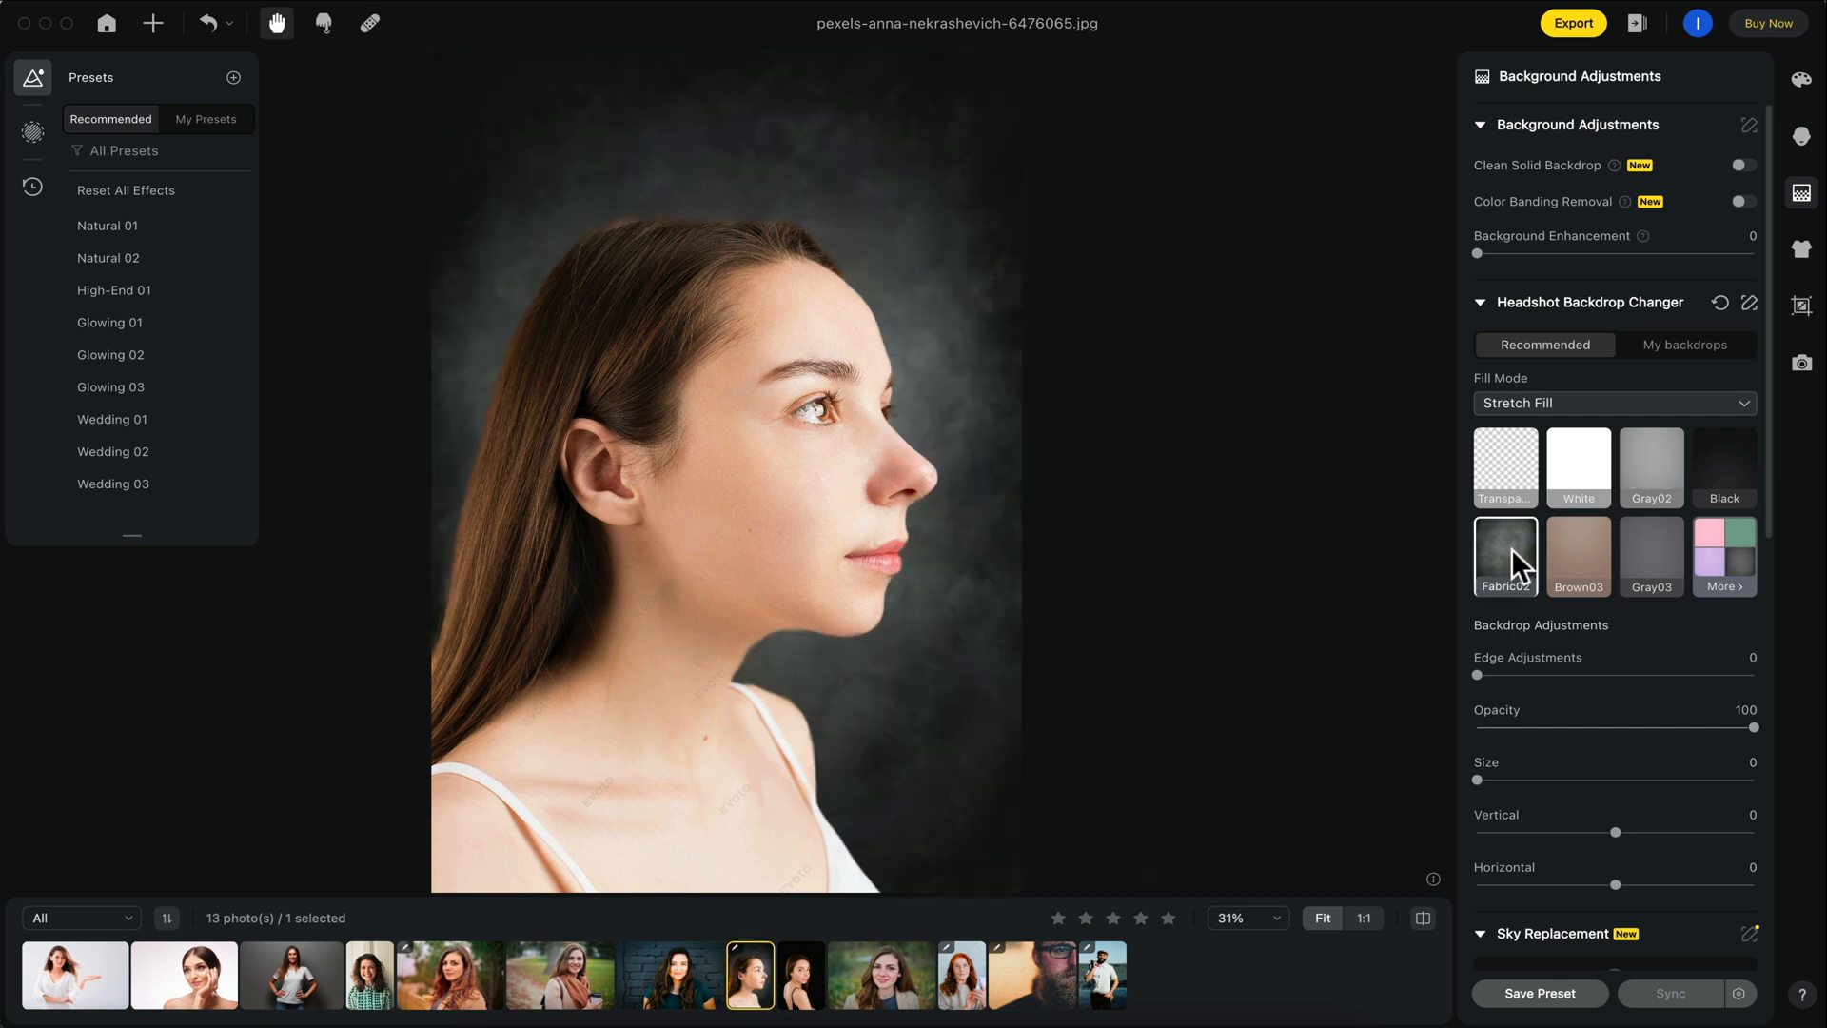
click(1724, 556)
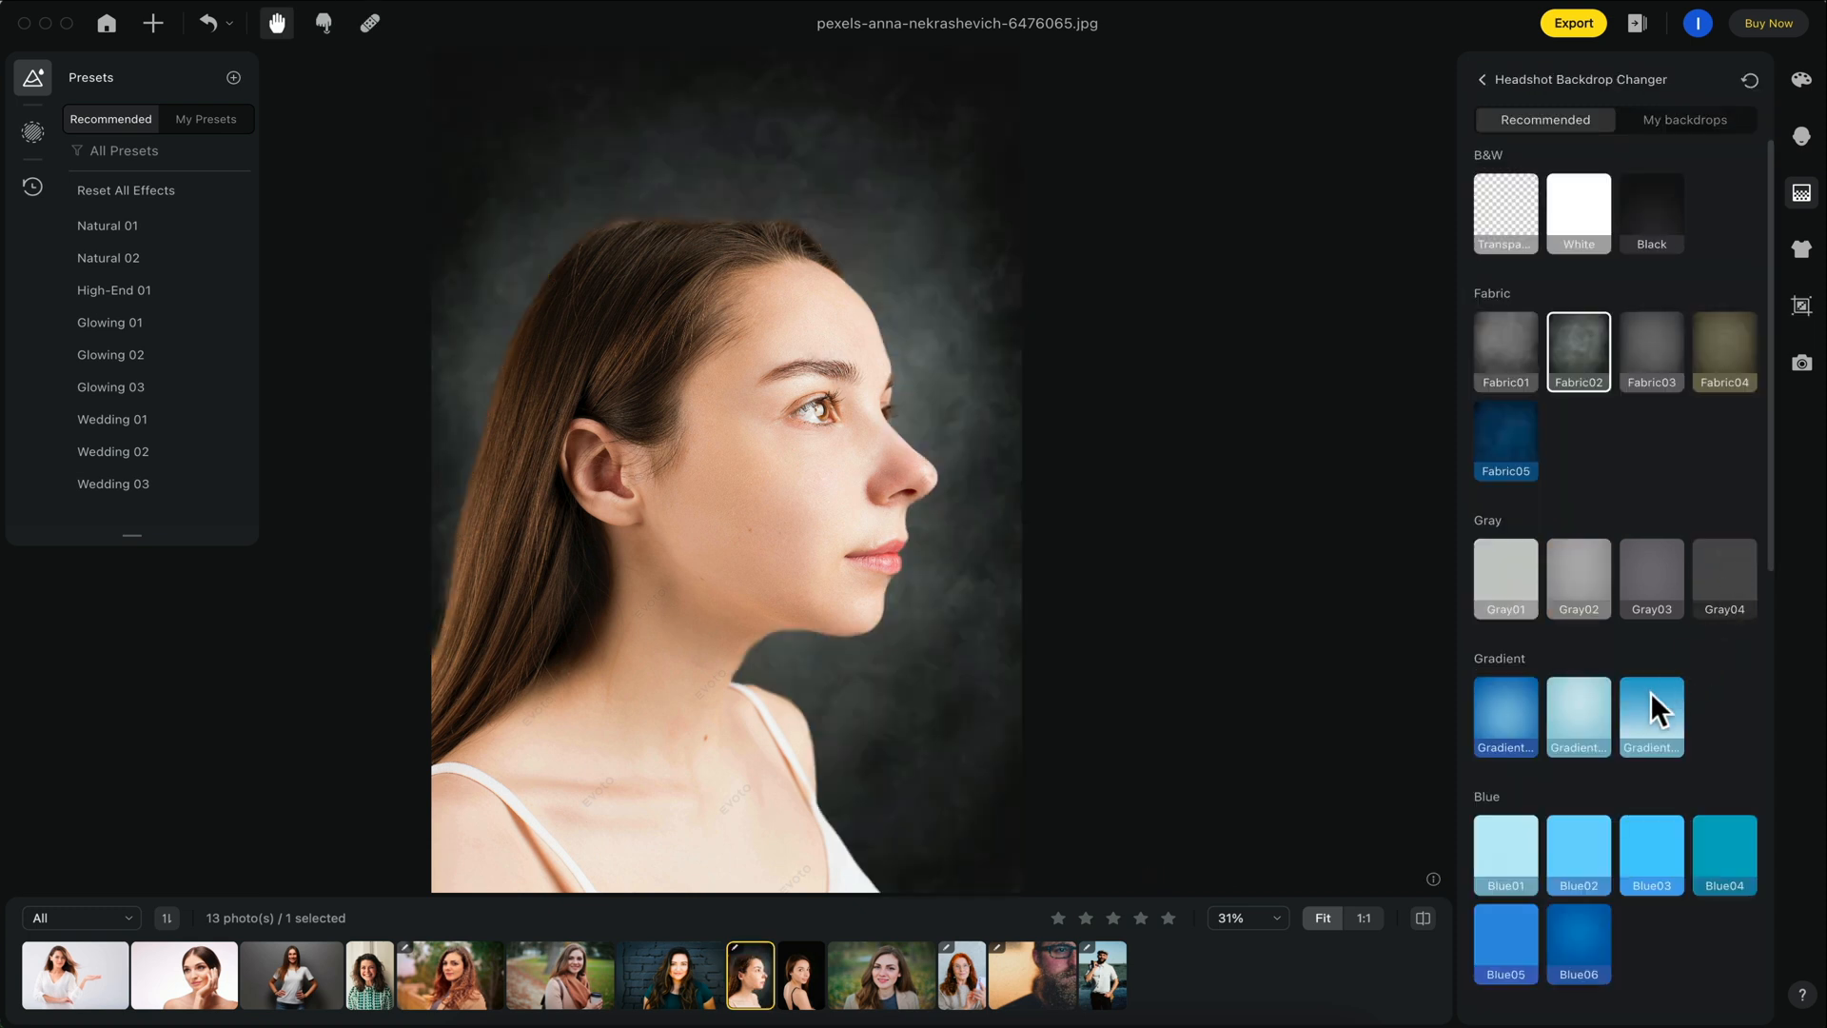
click(1651, 352)
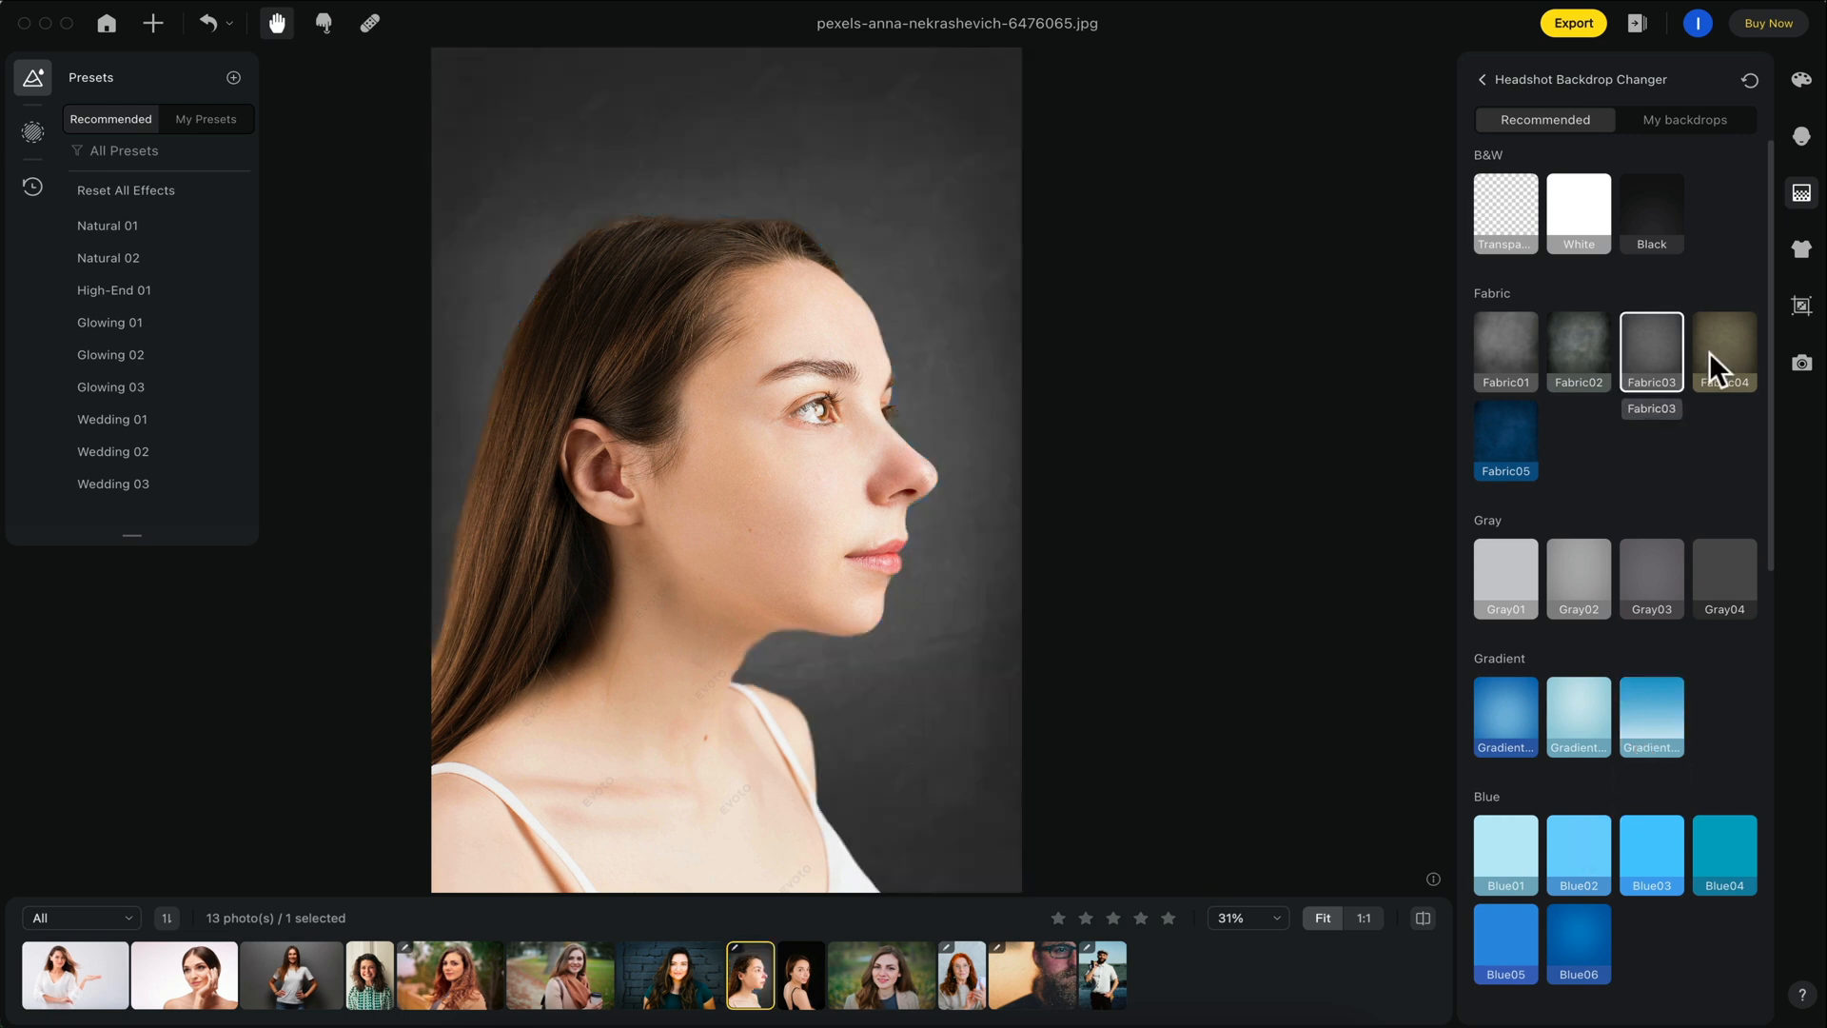
click(1505, 943)
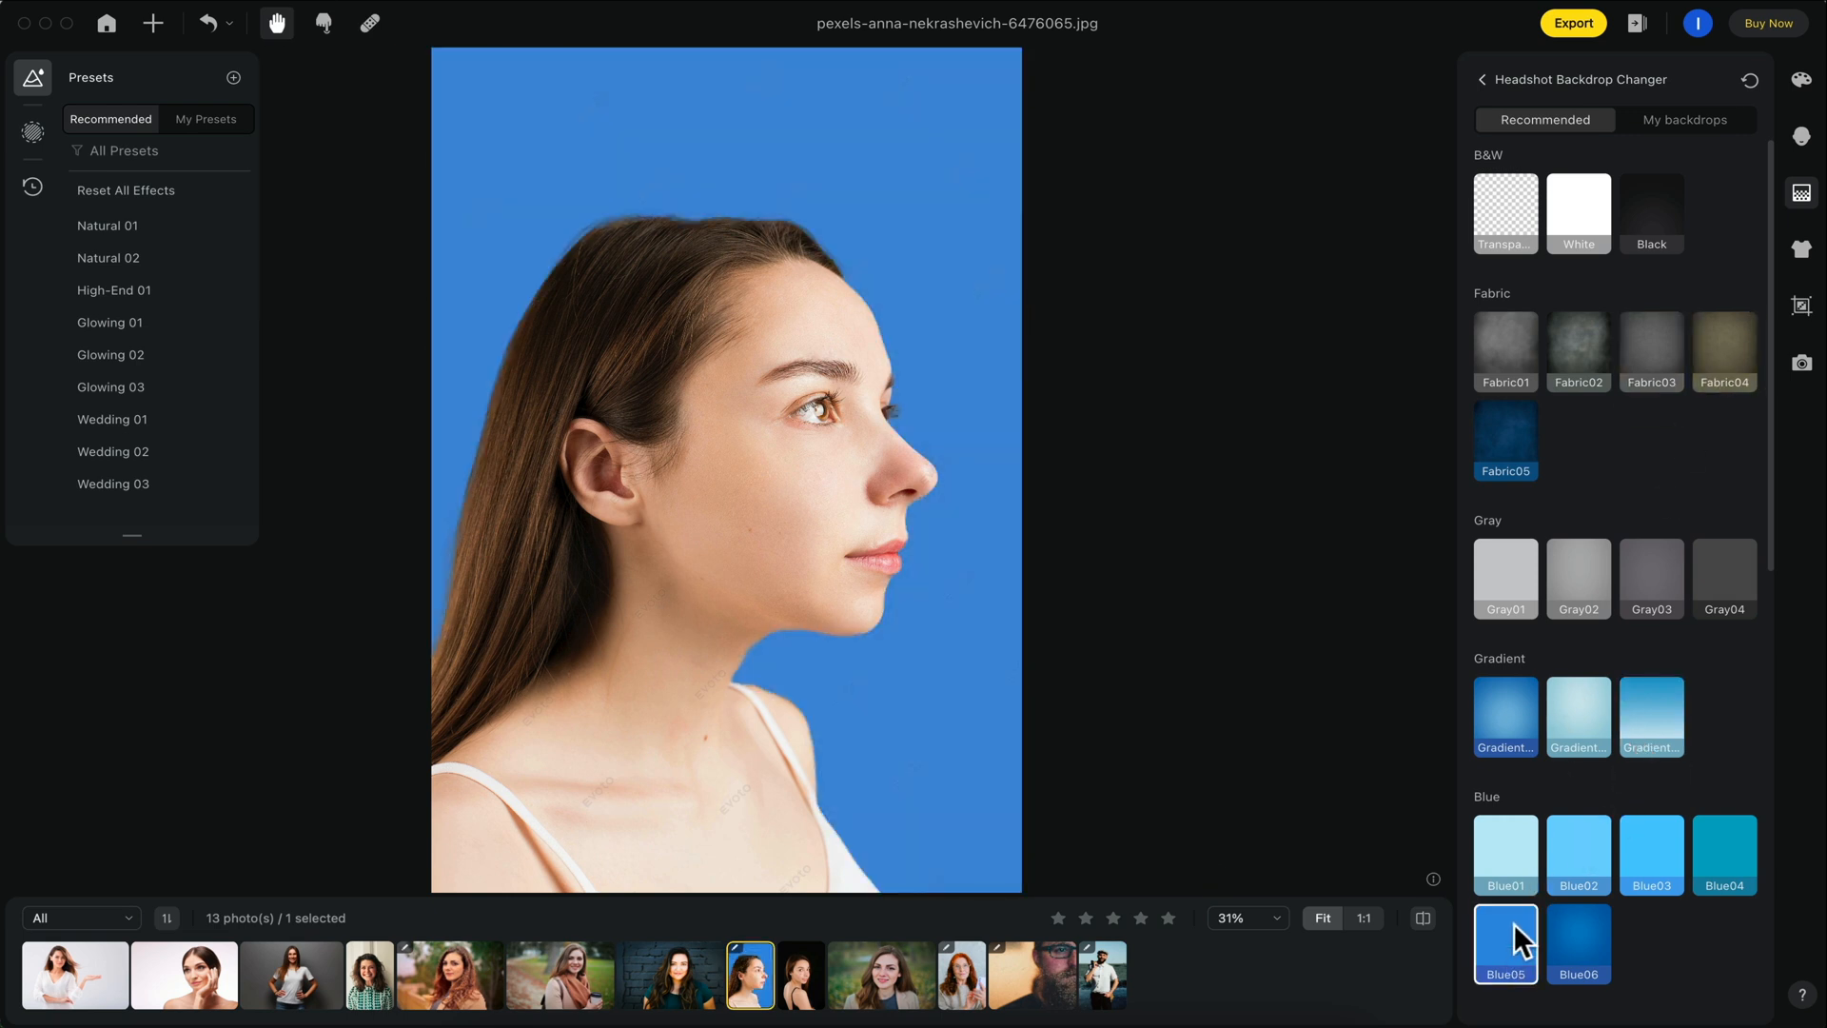
click(448, 975)
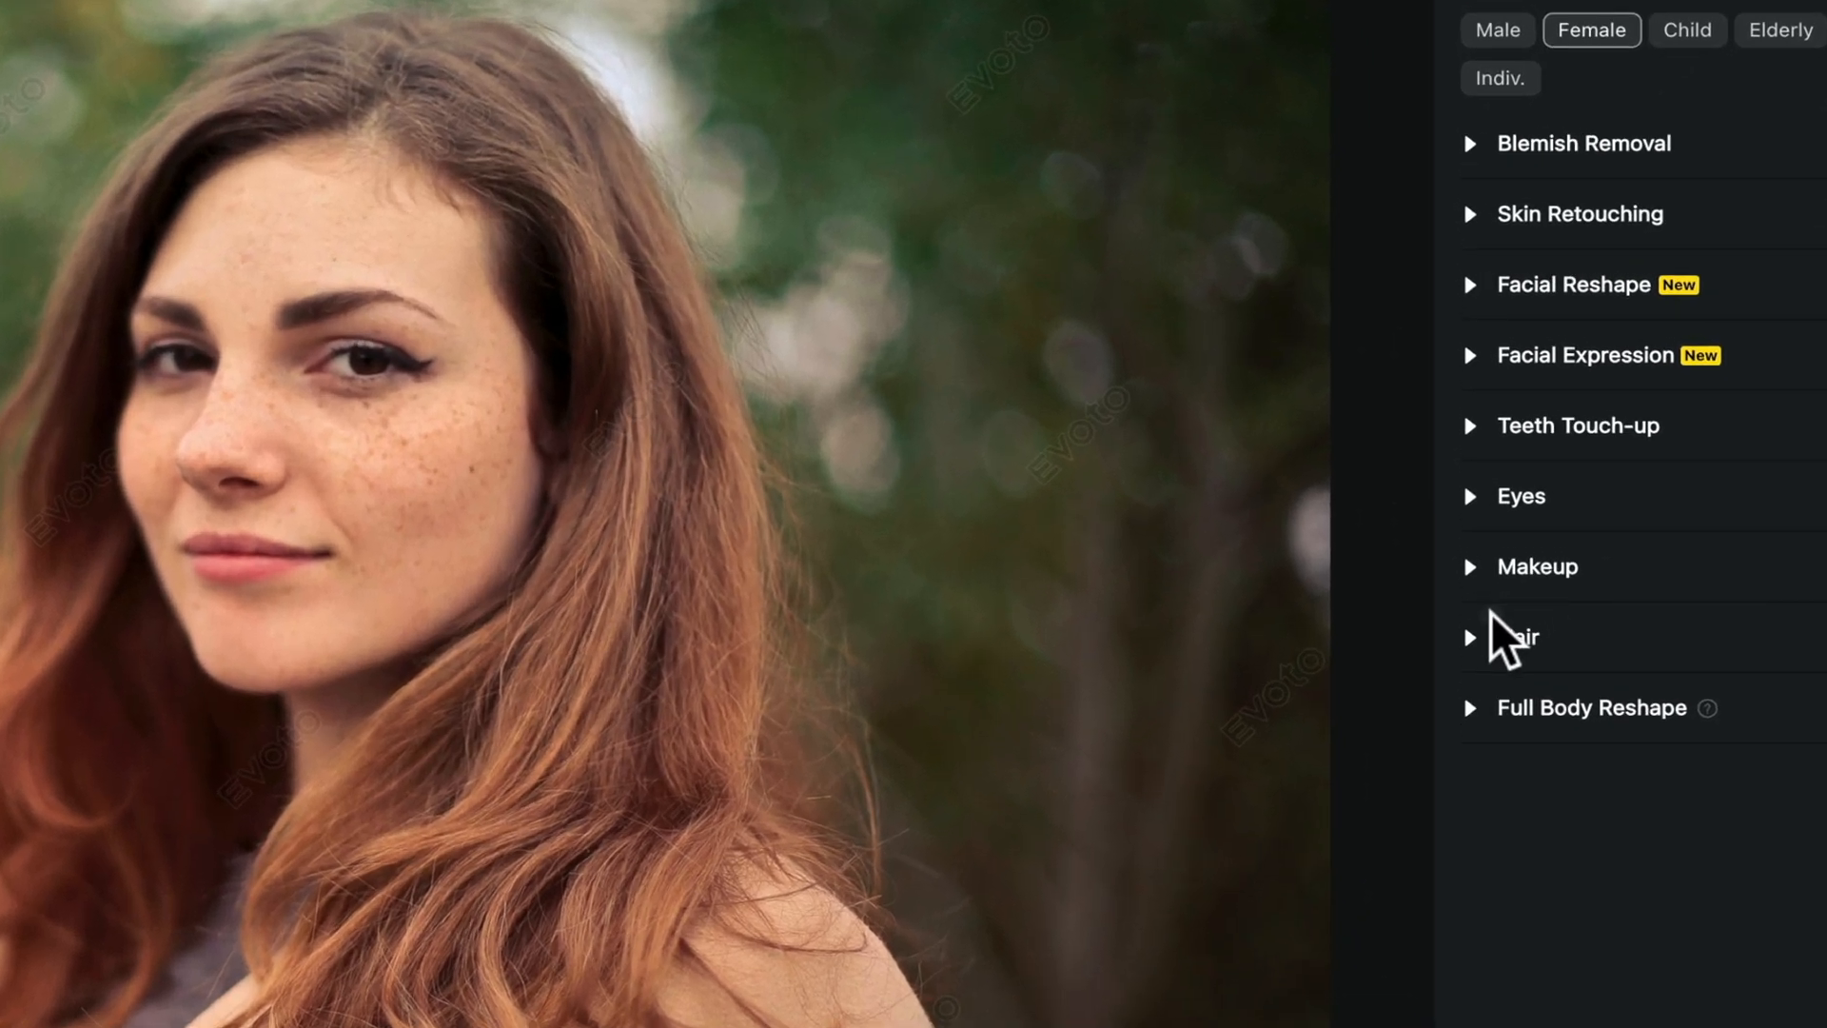
Step: Expand the Hair section under Portrait Retouching with Female selected
click(1519, 636)
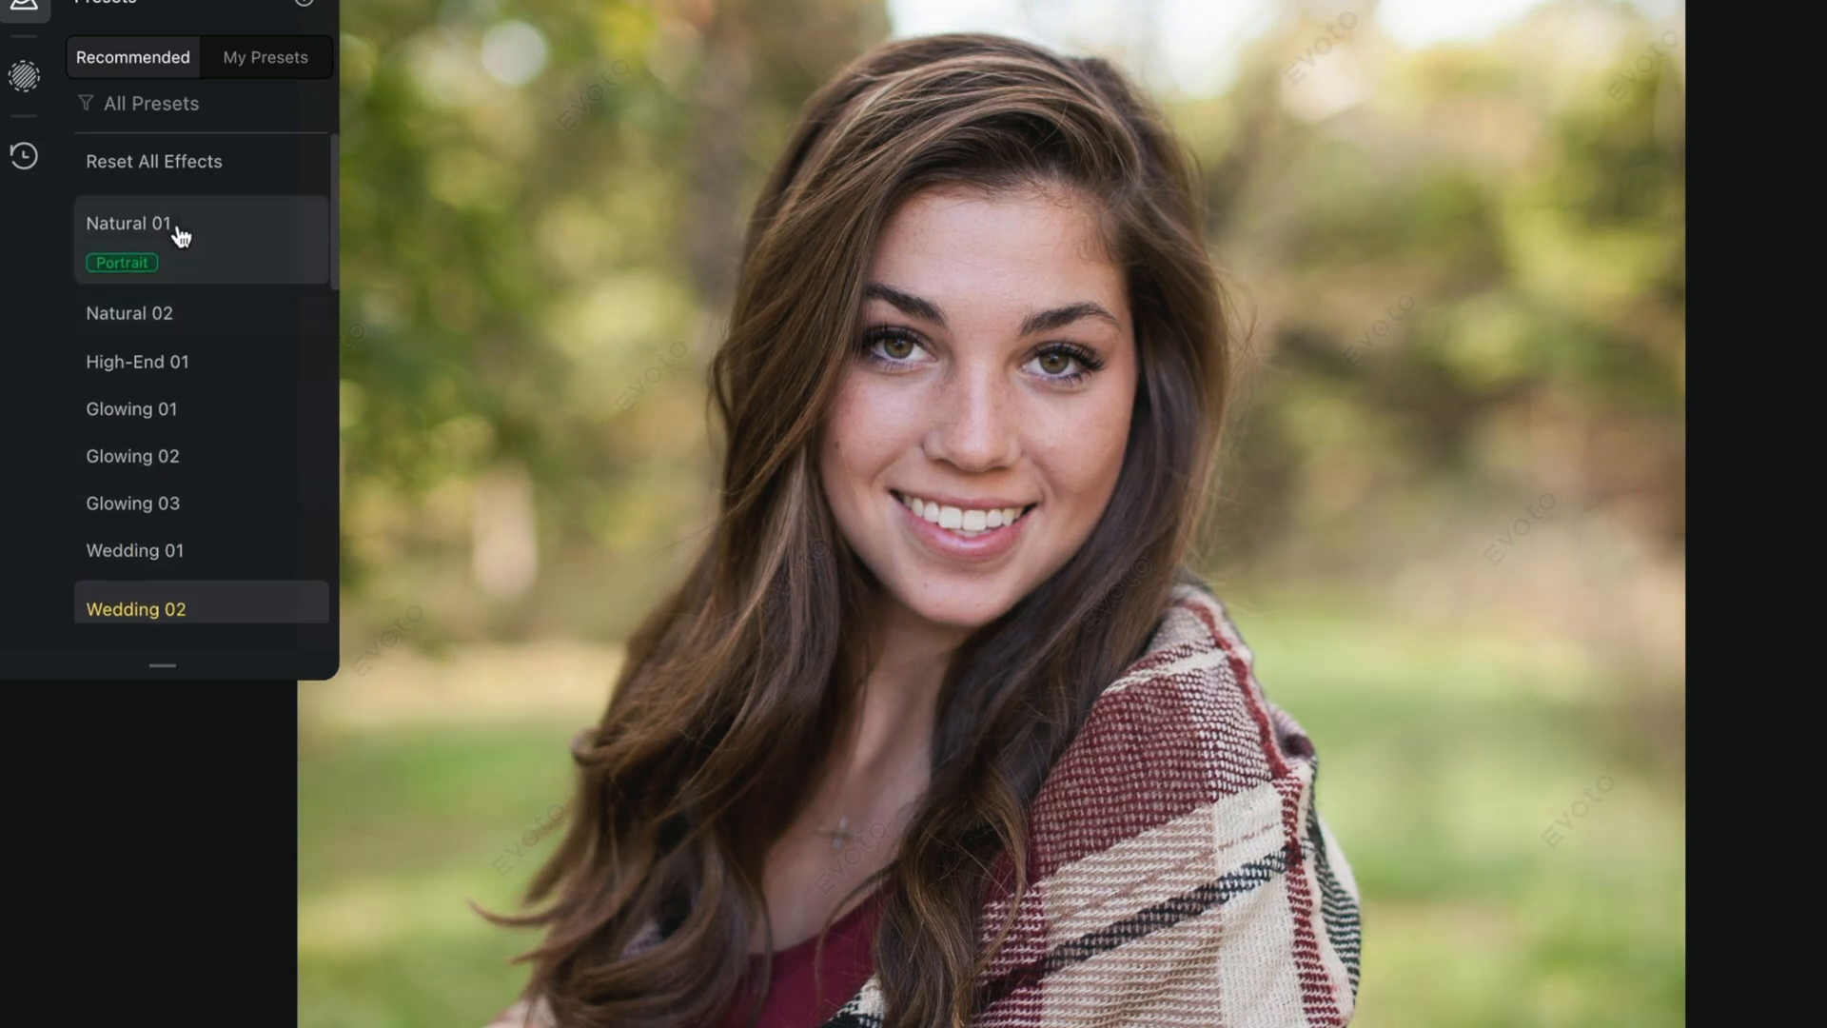
Step: Apply the Recommended Natural 01 preset to the plaid-wrap woman's portrait
click(129, 228)
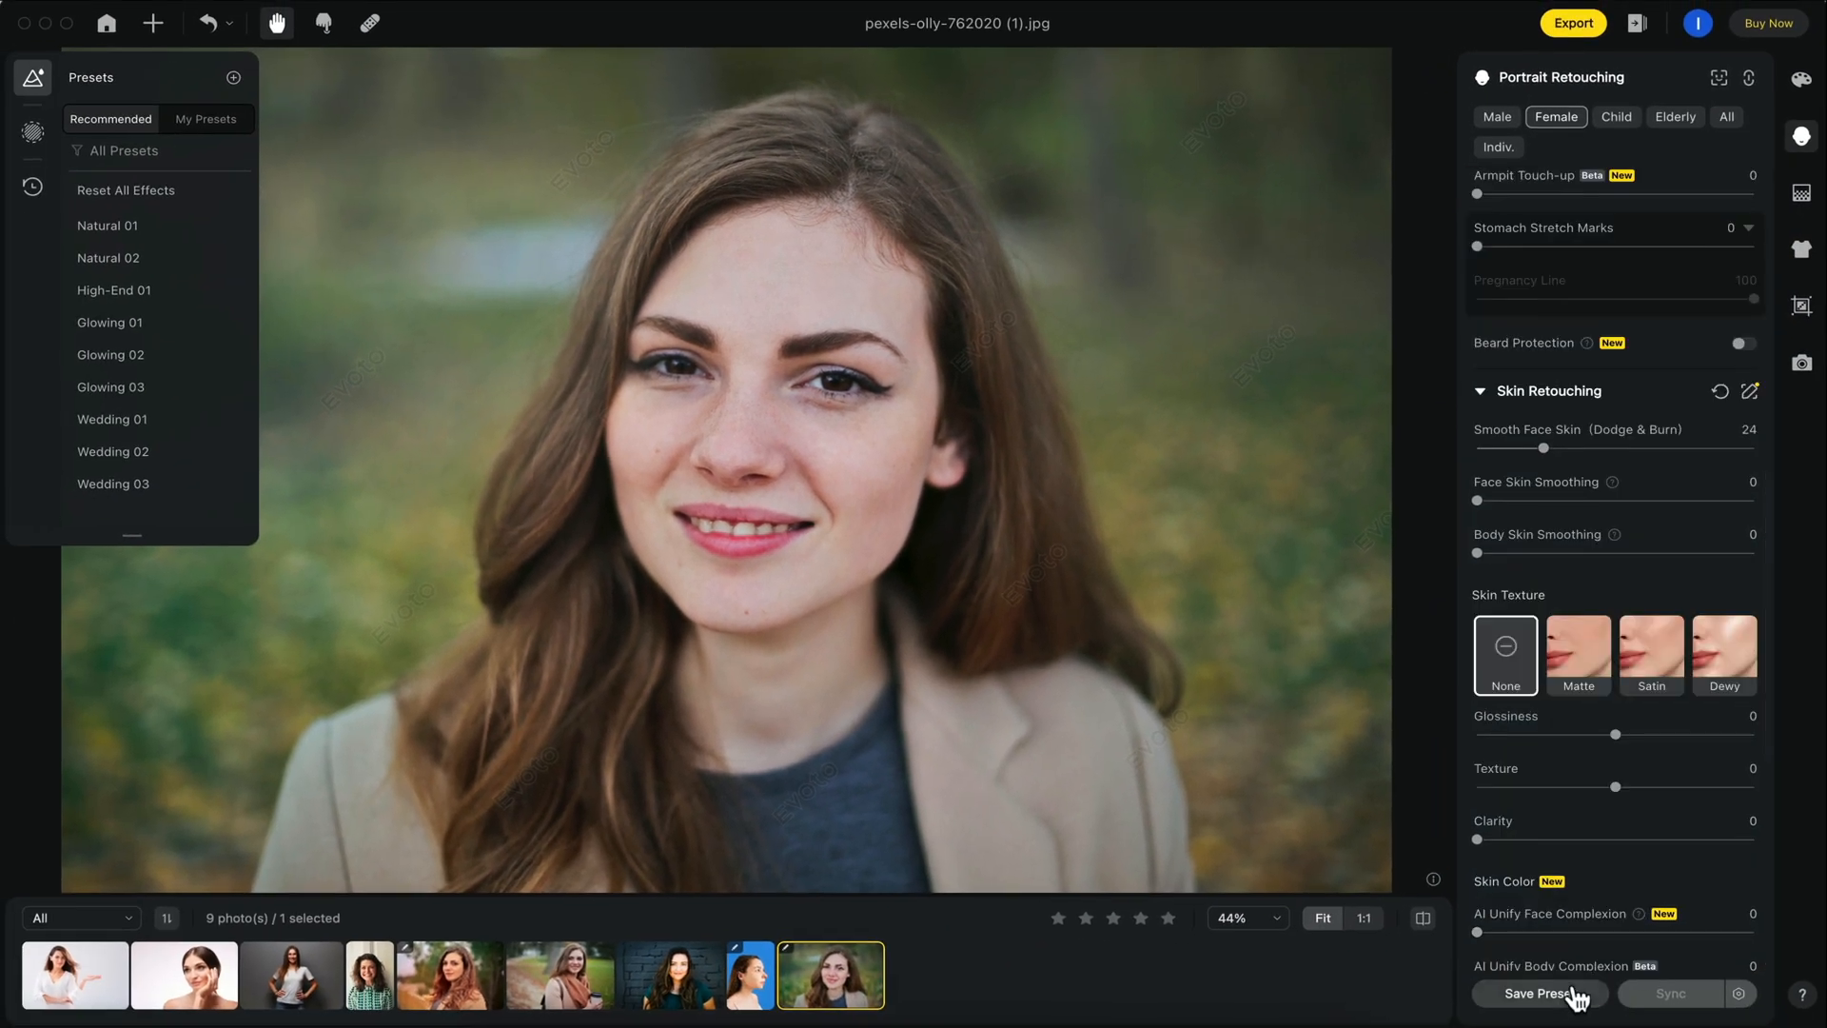
Step: Save the current adjustments as the preset 'Basic Retouch' and view it in My Presets
click(1537, 993)
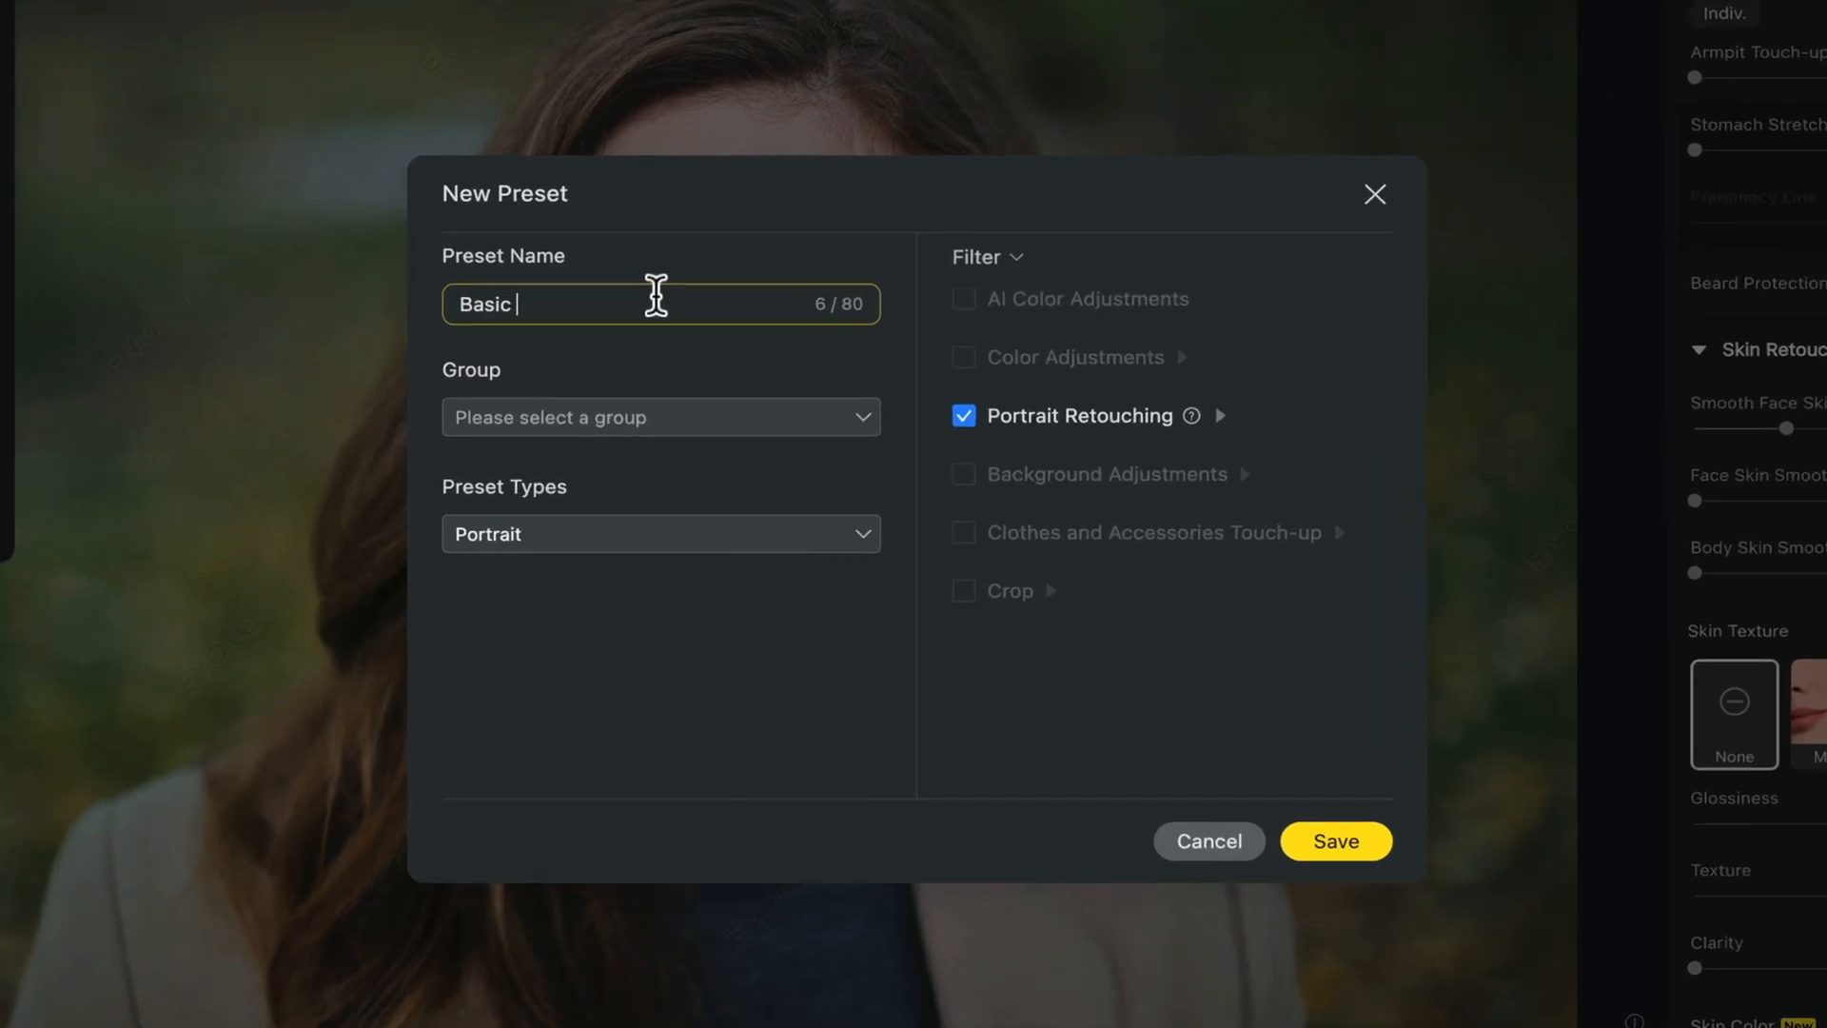
click(1334, 842)
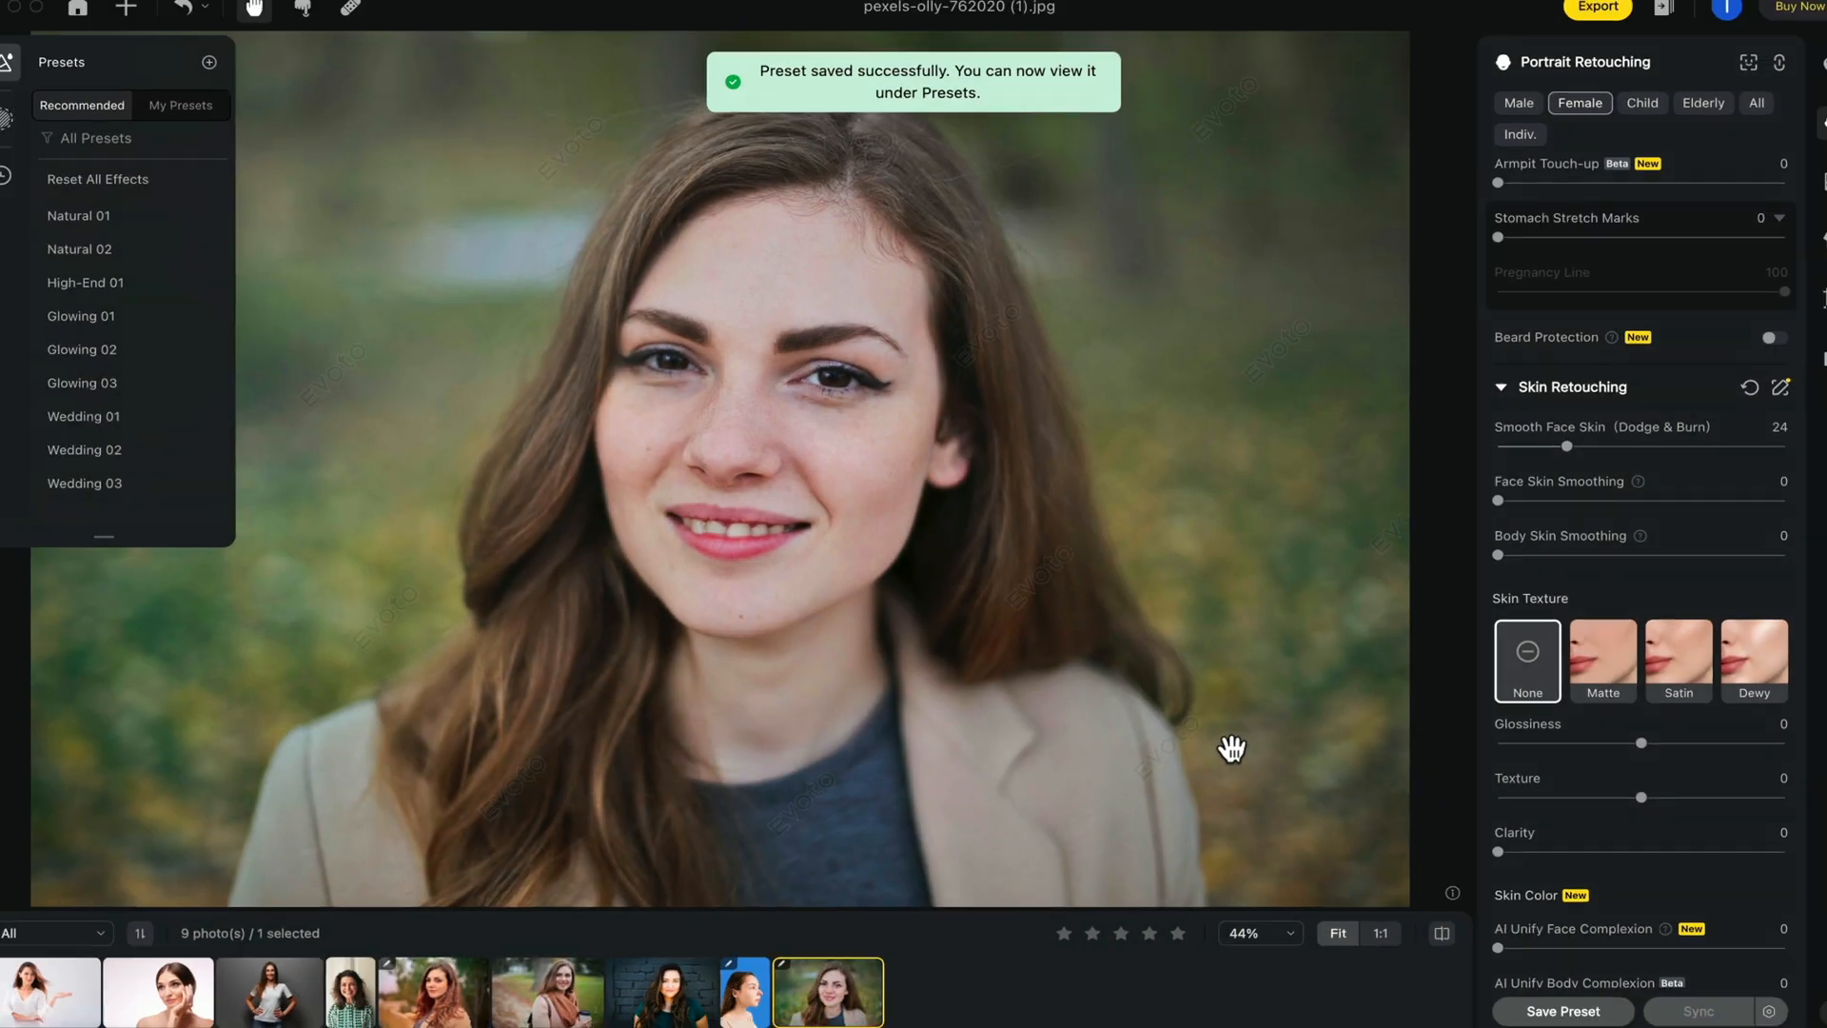
click(180, 105)
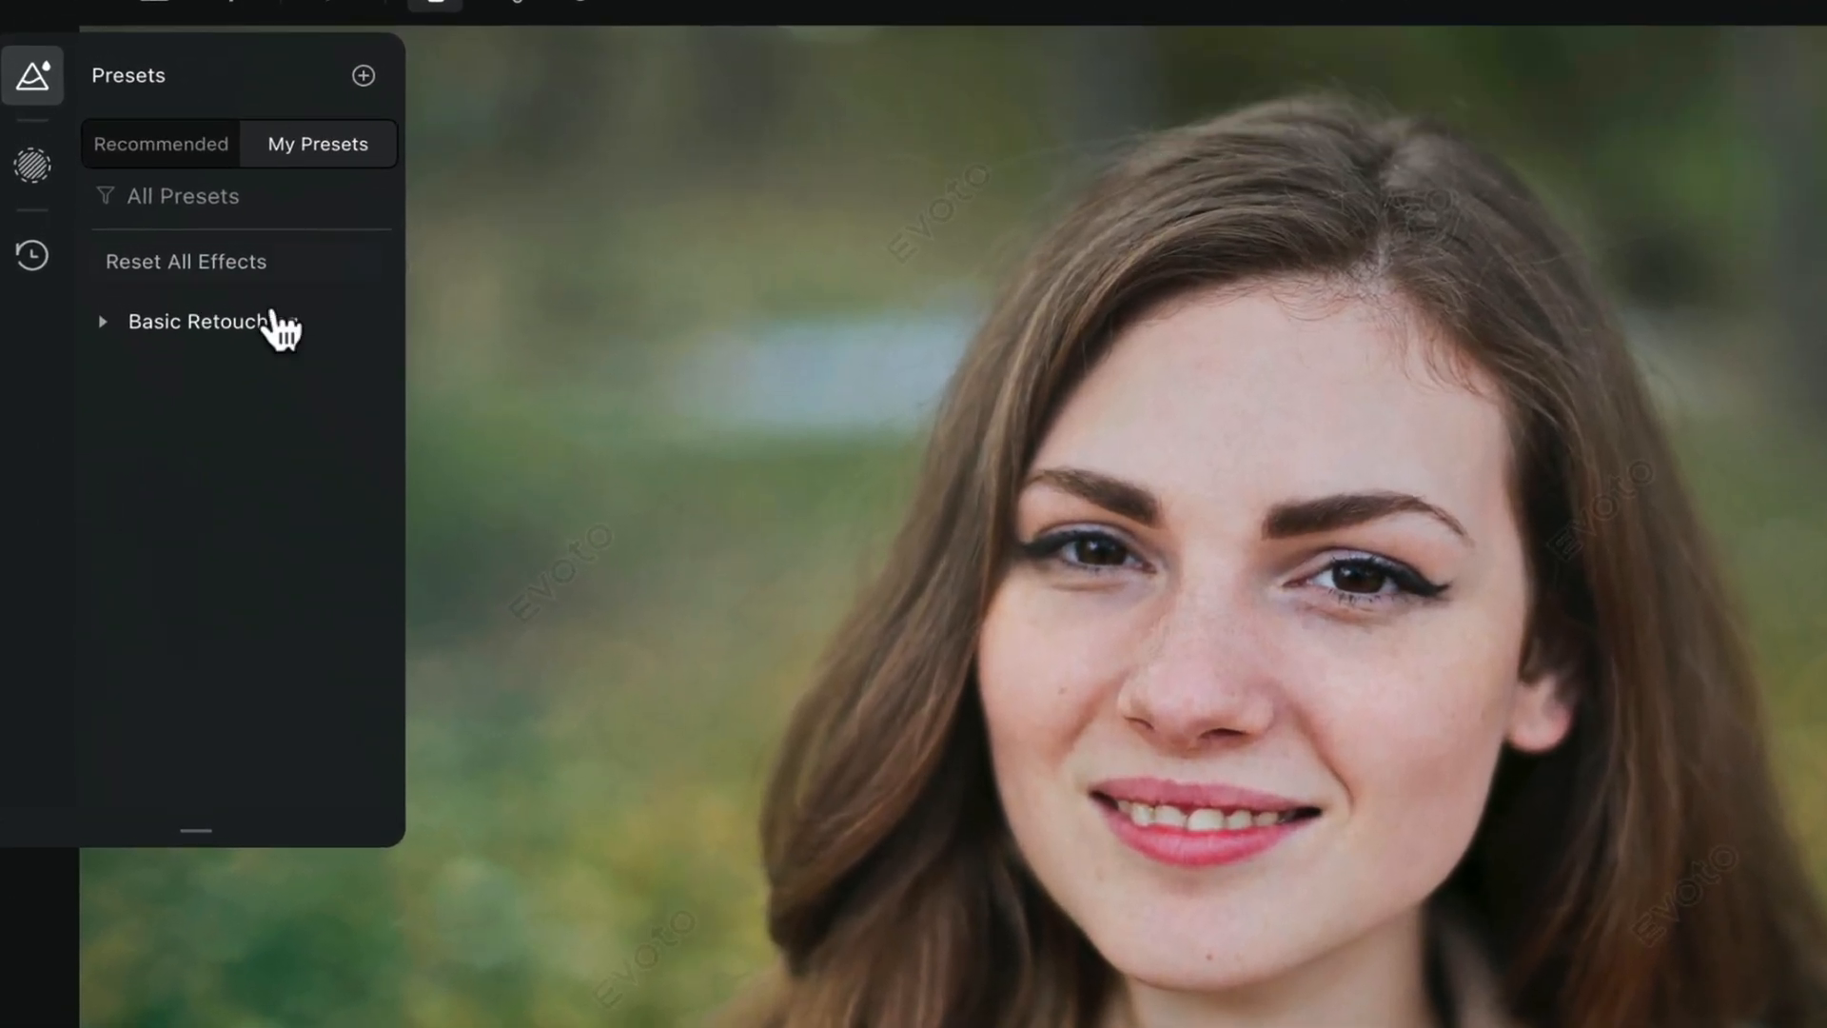
click(198, 321)
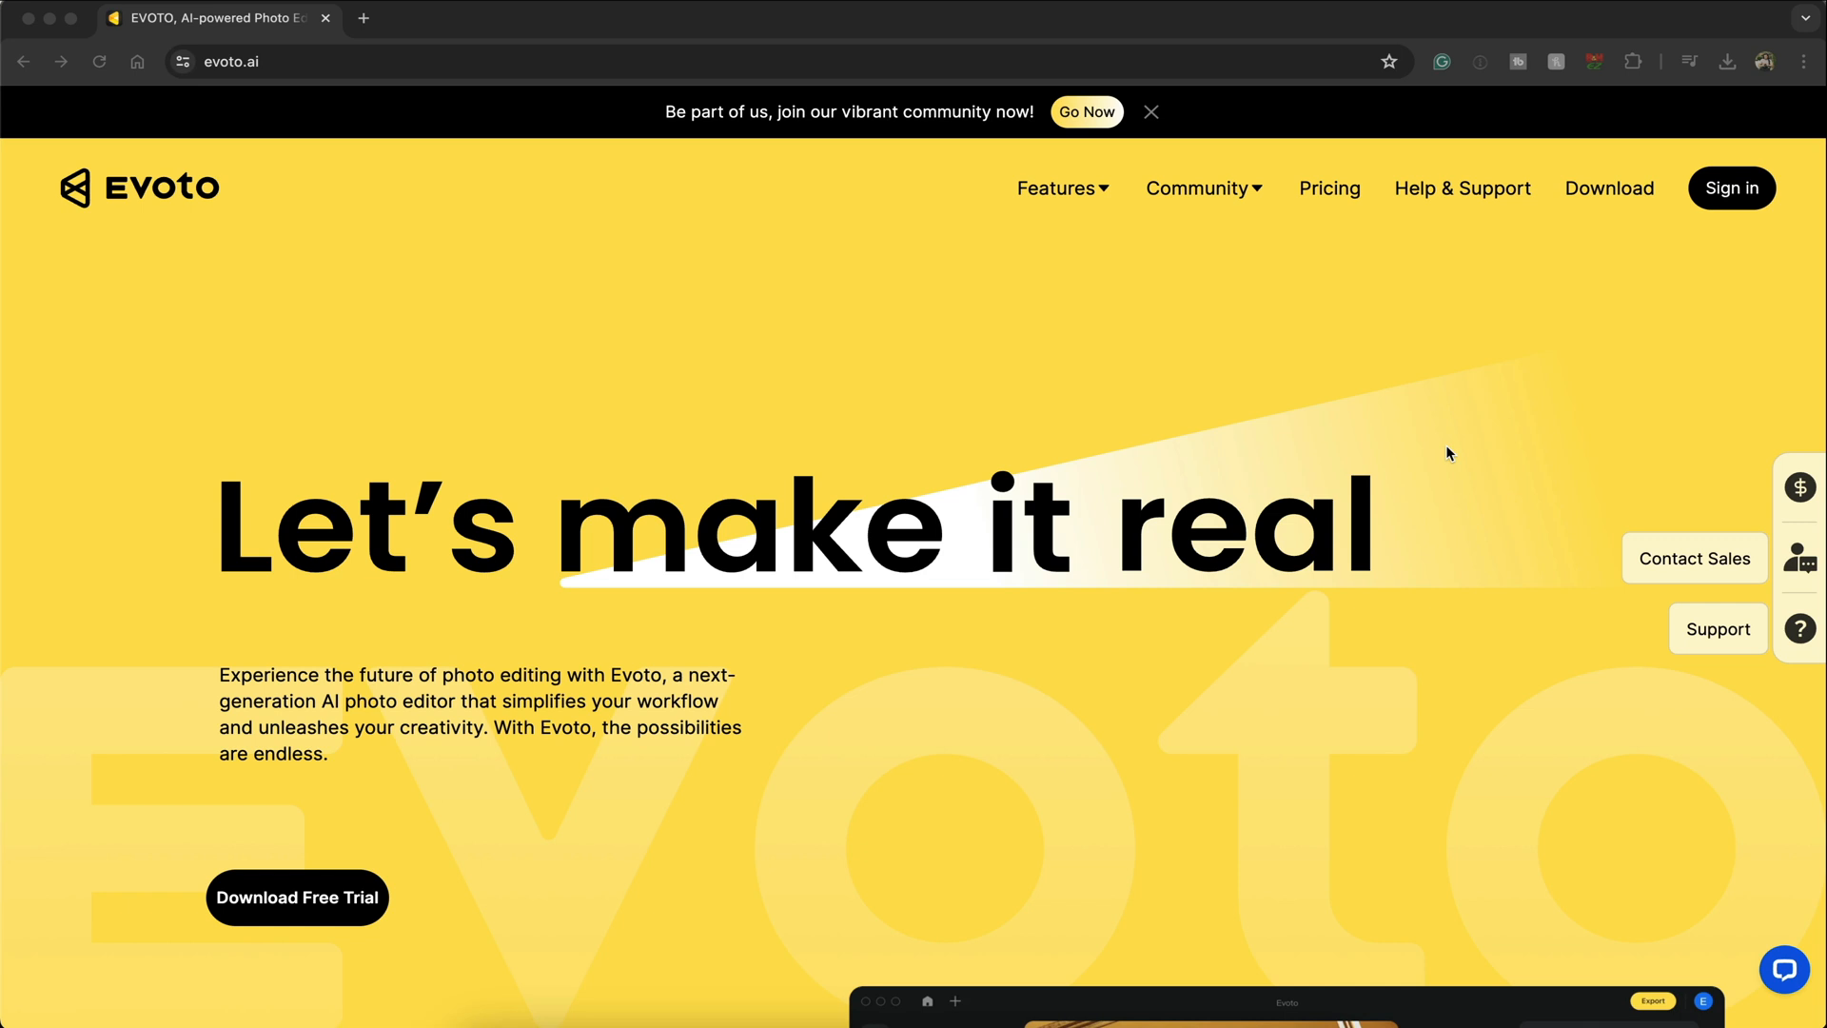
Step: Download the Evoto free trial installer from evoto.ai and launch it, confirming Open
click(296, 898)
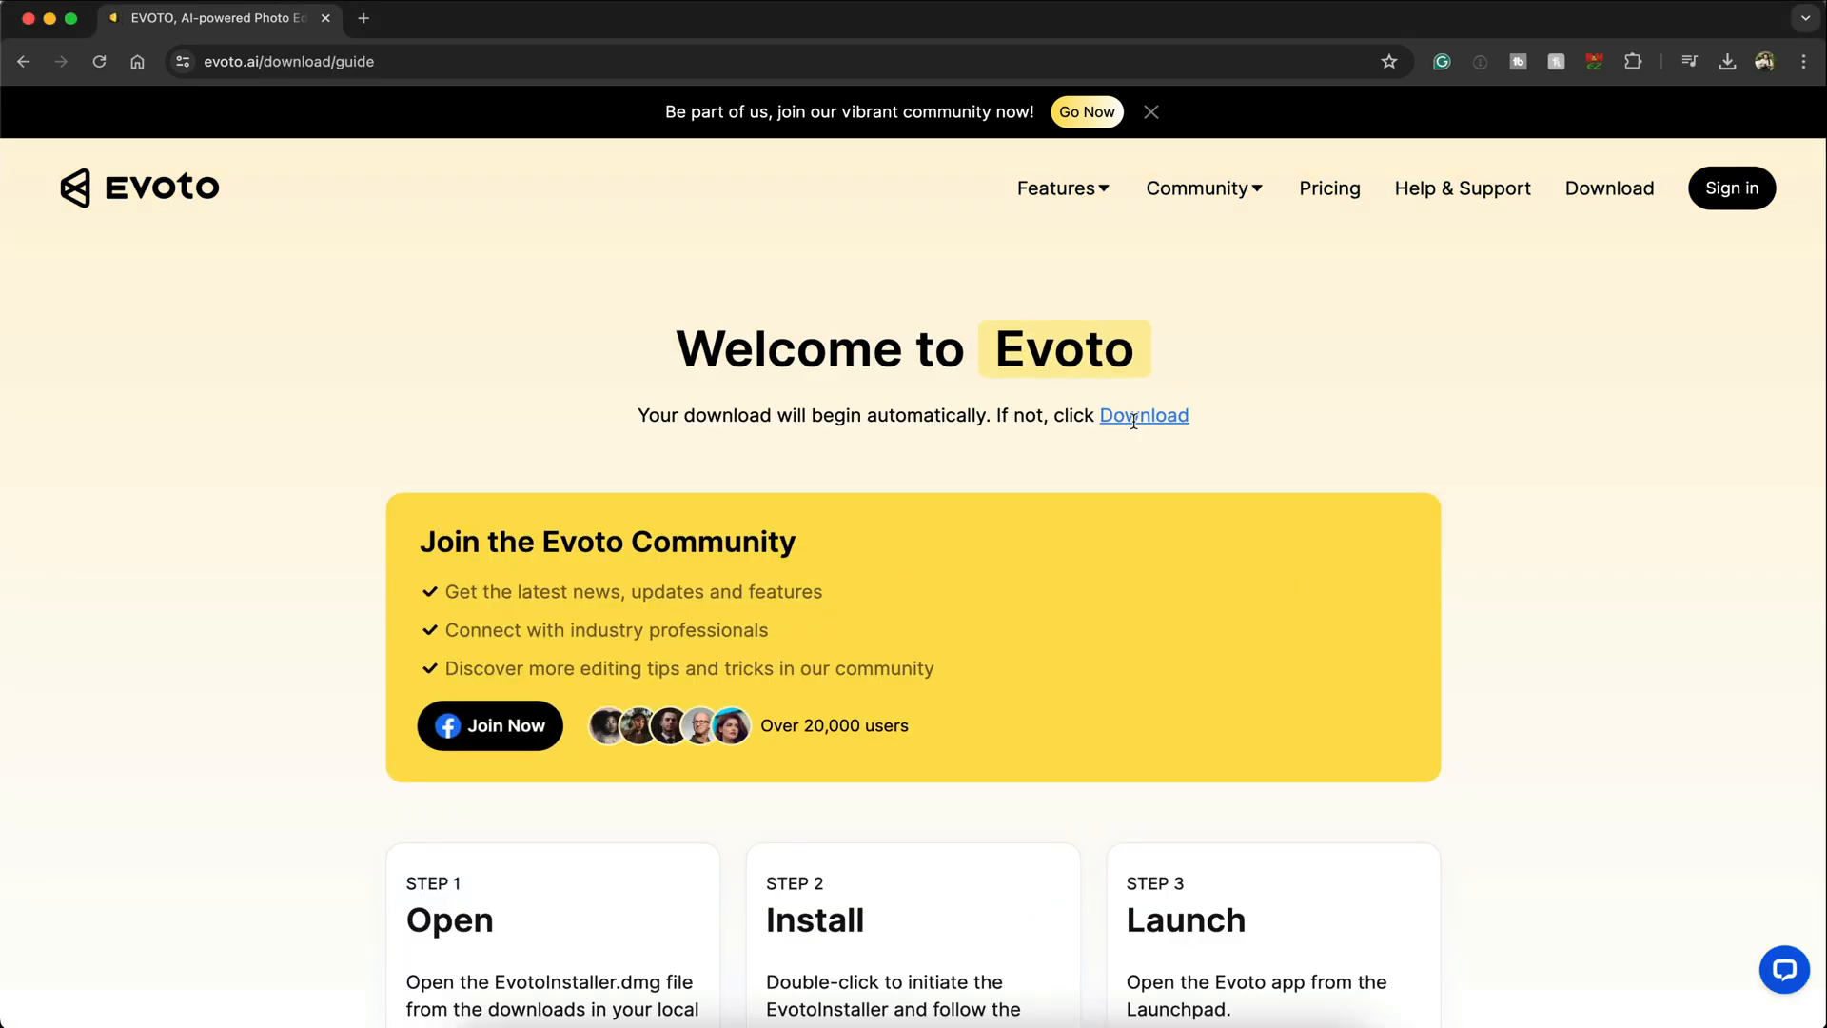
click(1143, 415)
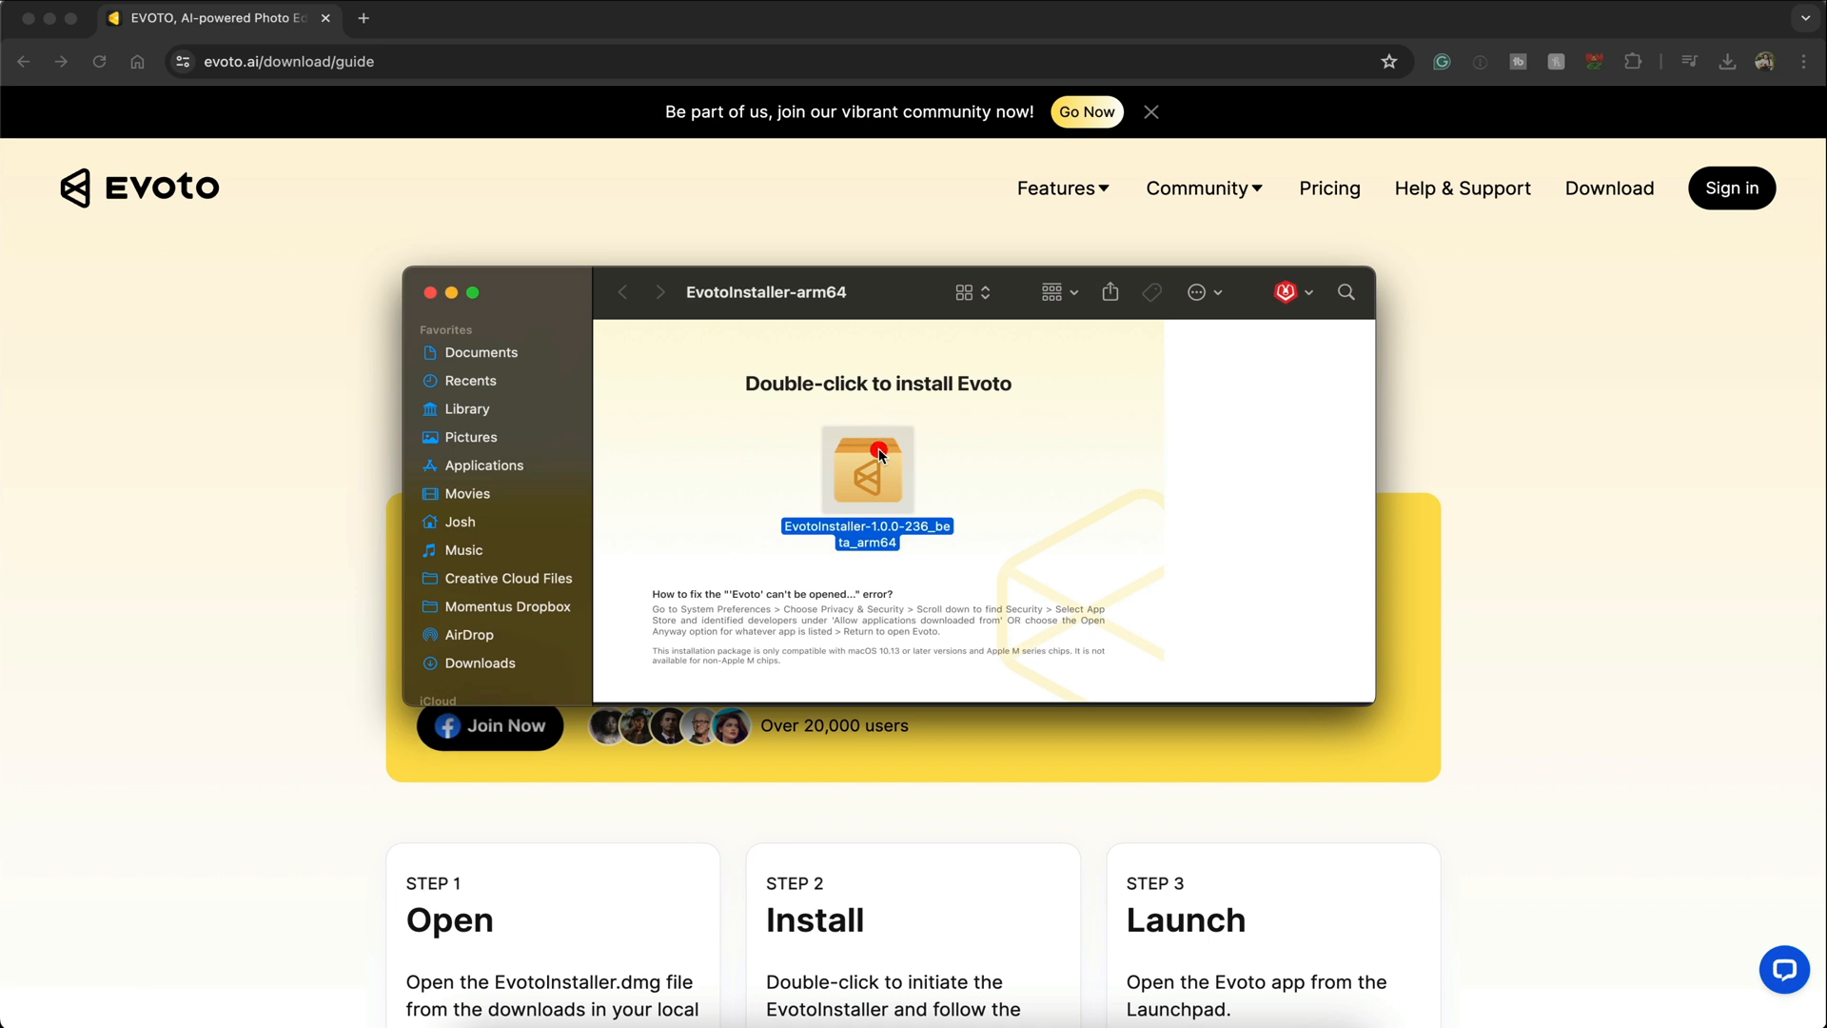
double_click(866, 472)
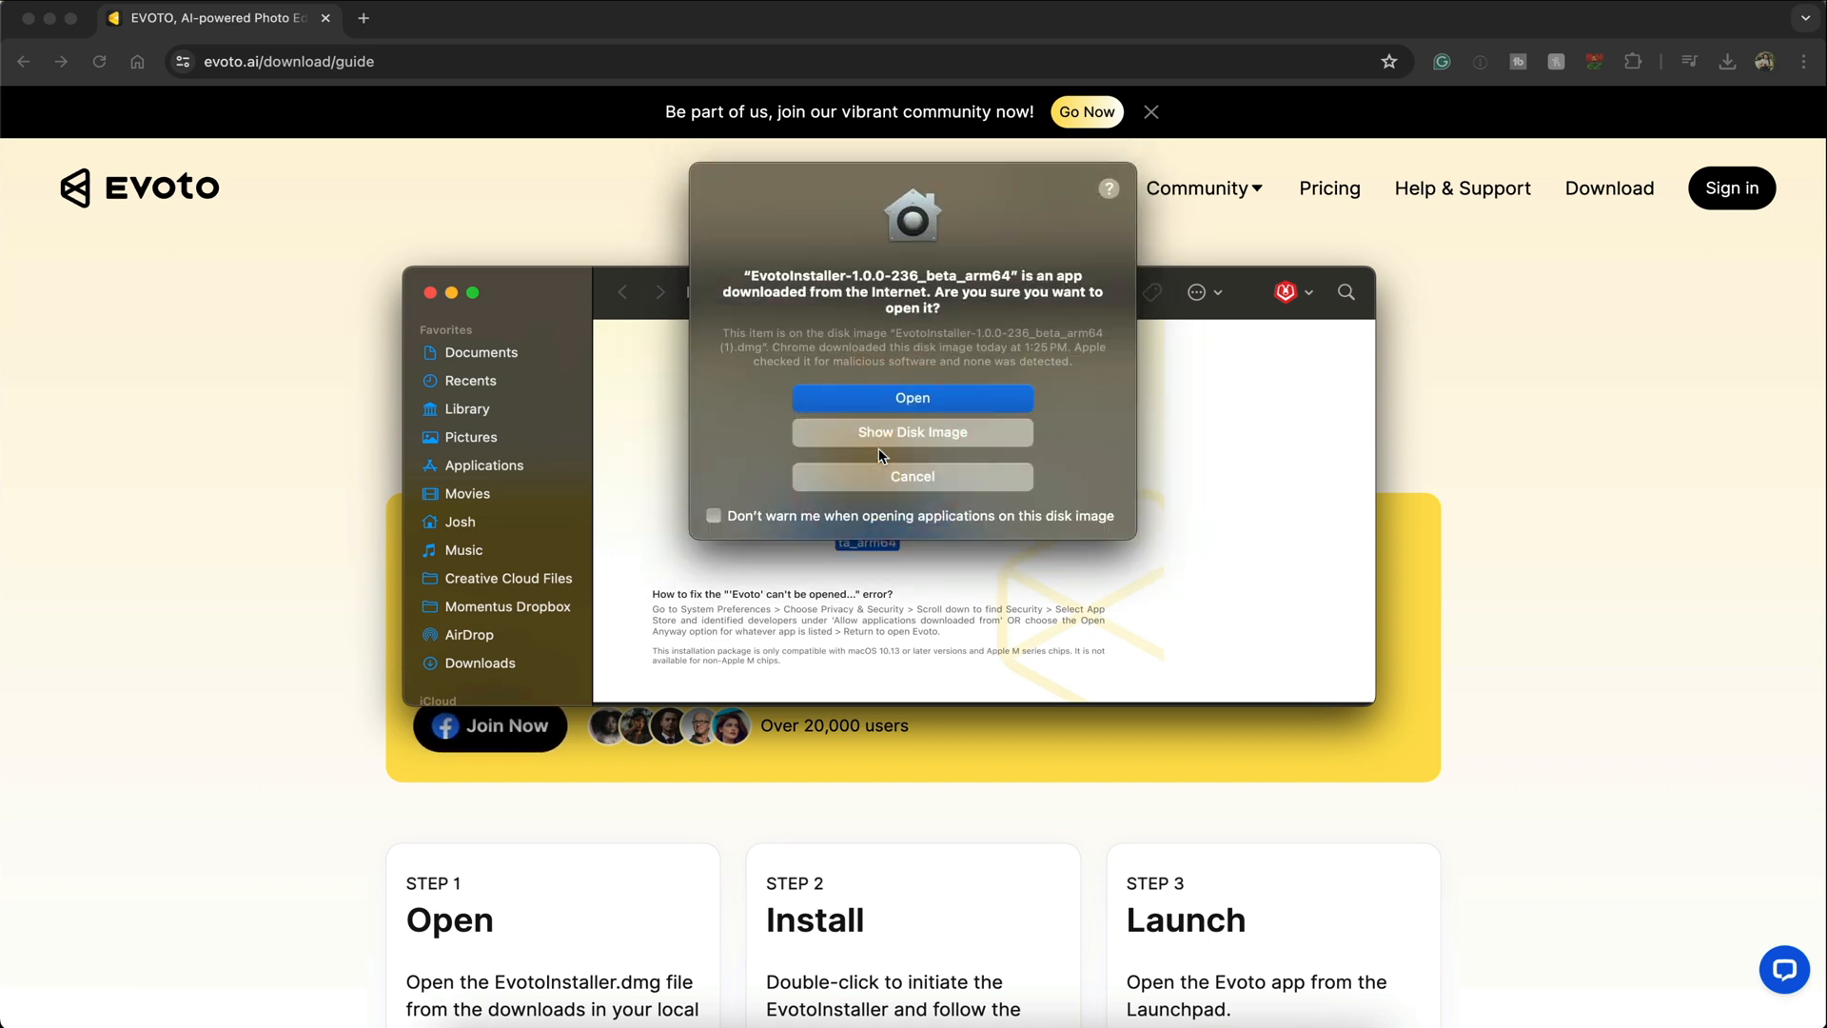
click(913, 398)
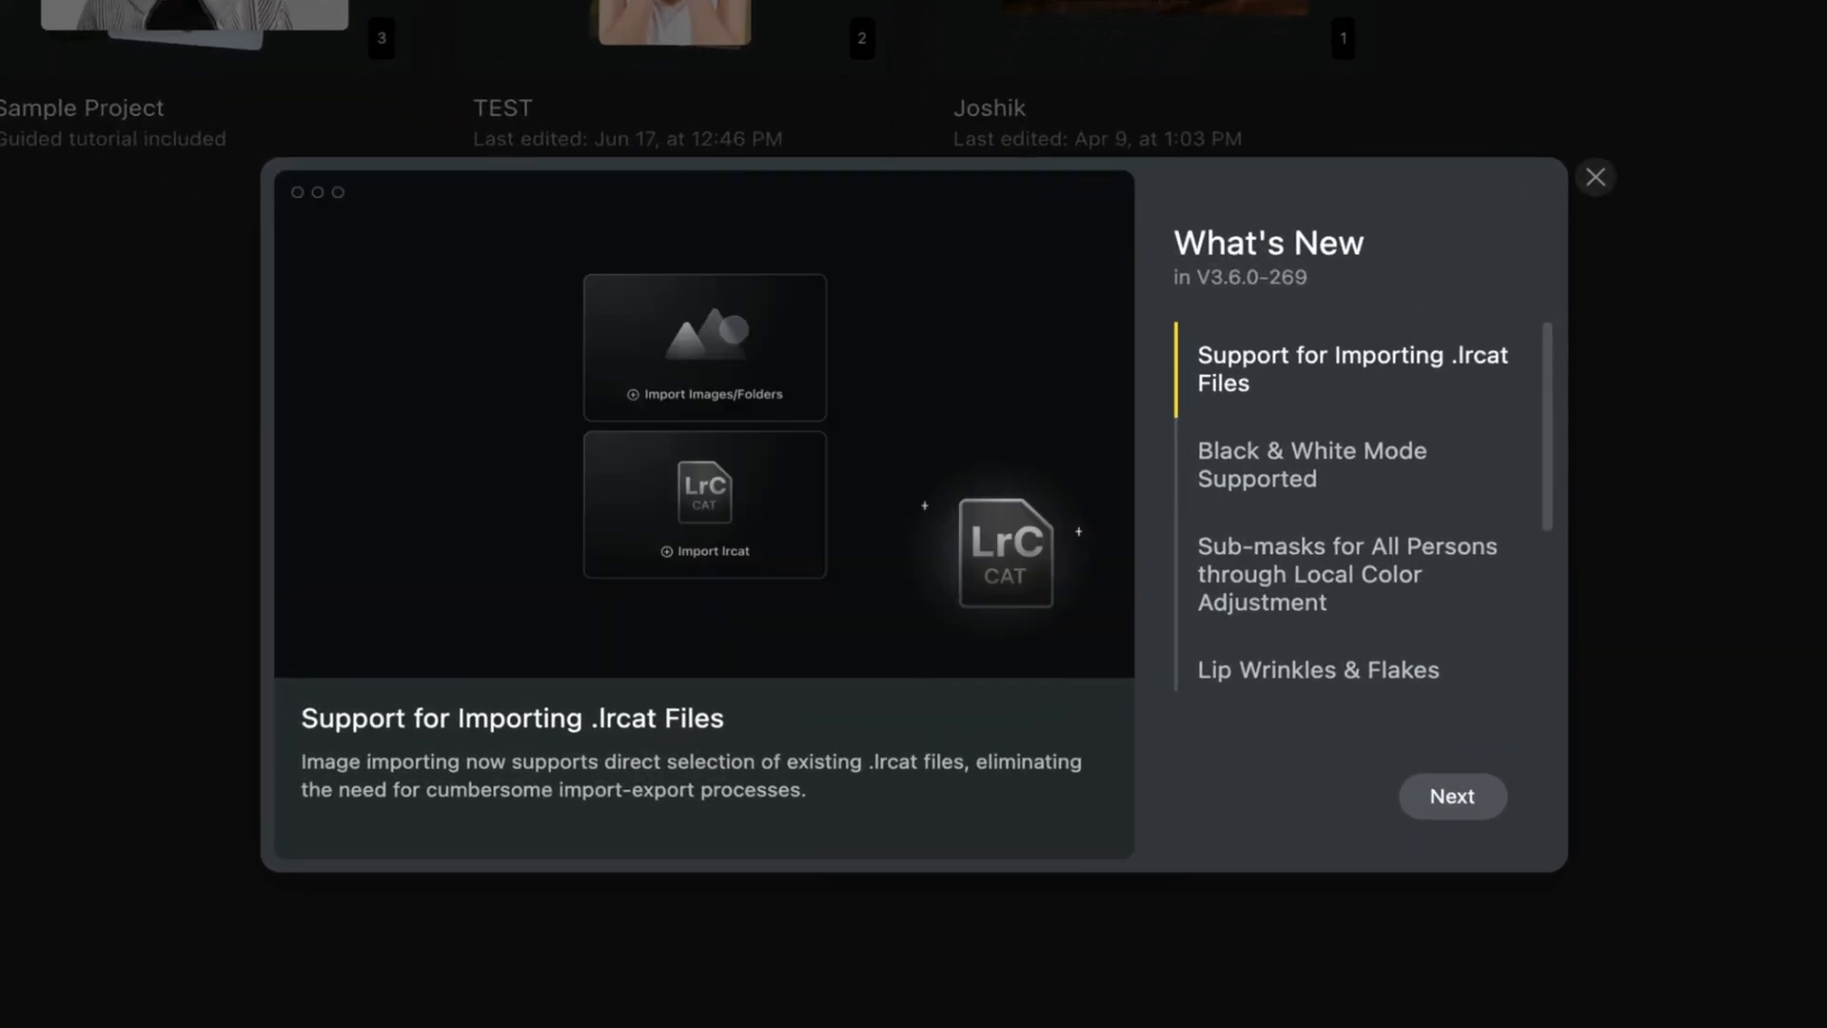
Step: Step through the V3.6.0 What's New highlights with Next until the tour closes
click(1452, 796)
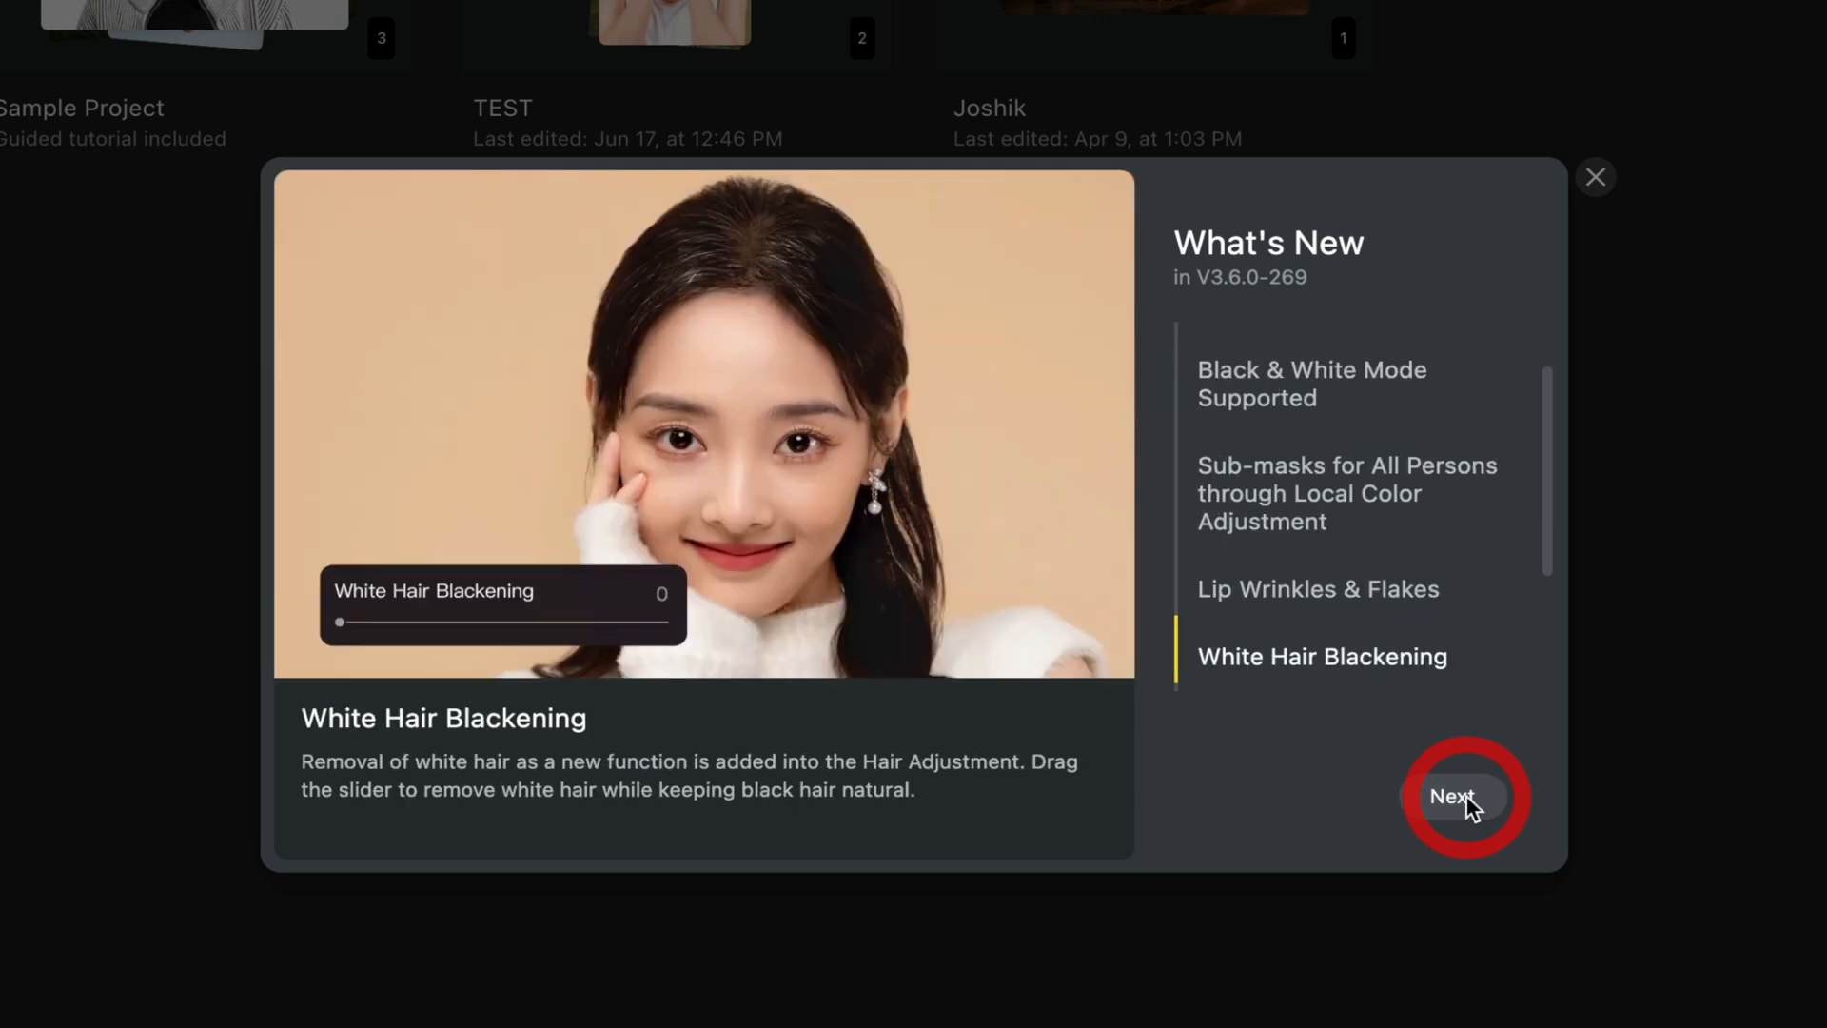
click(1454, 795)
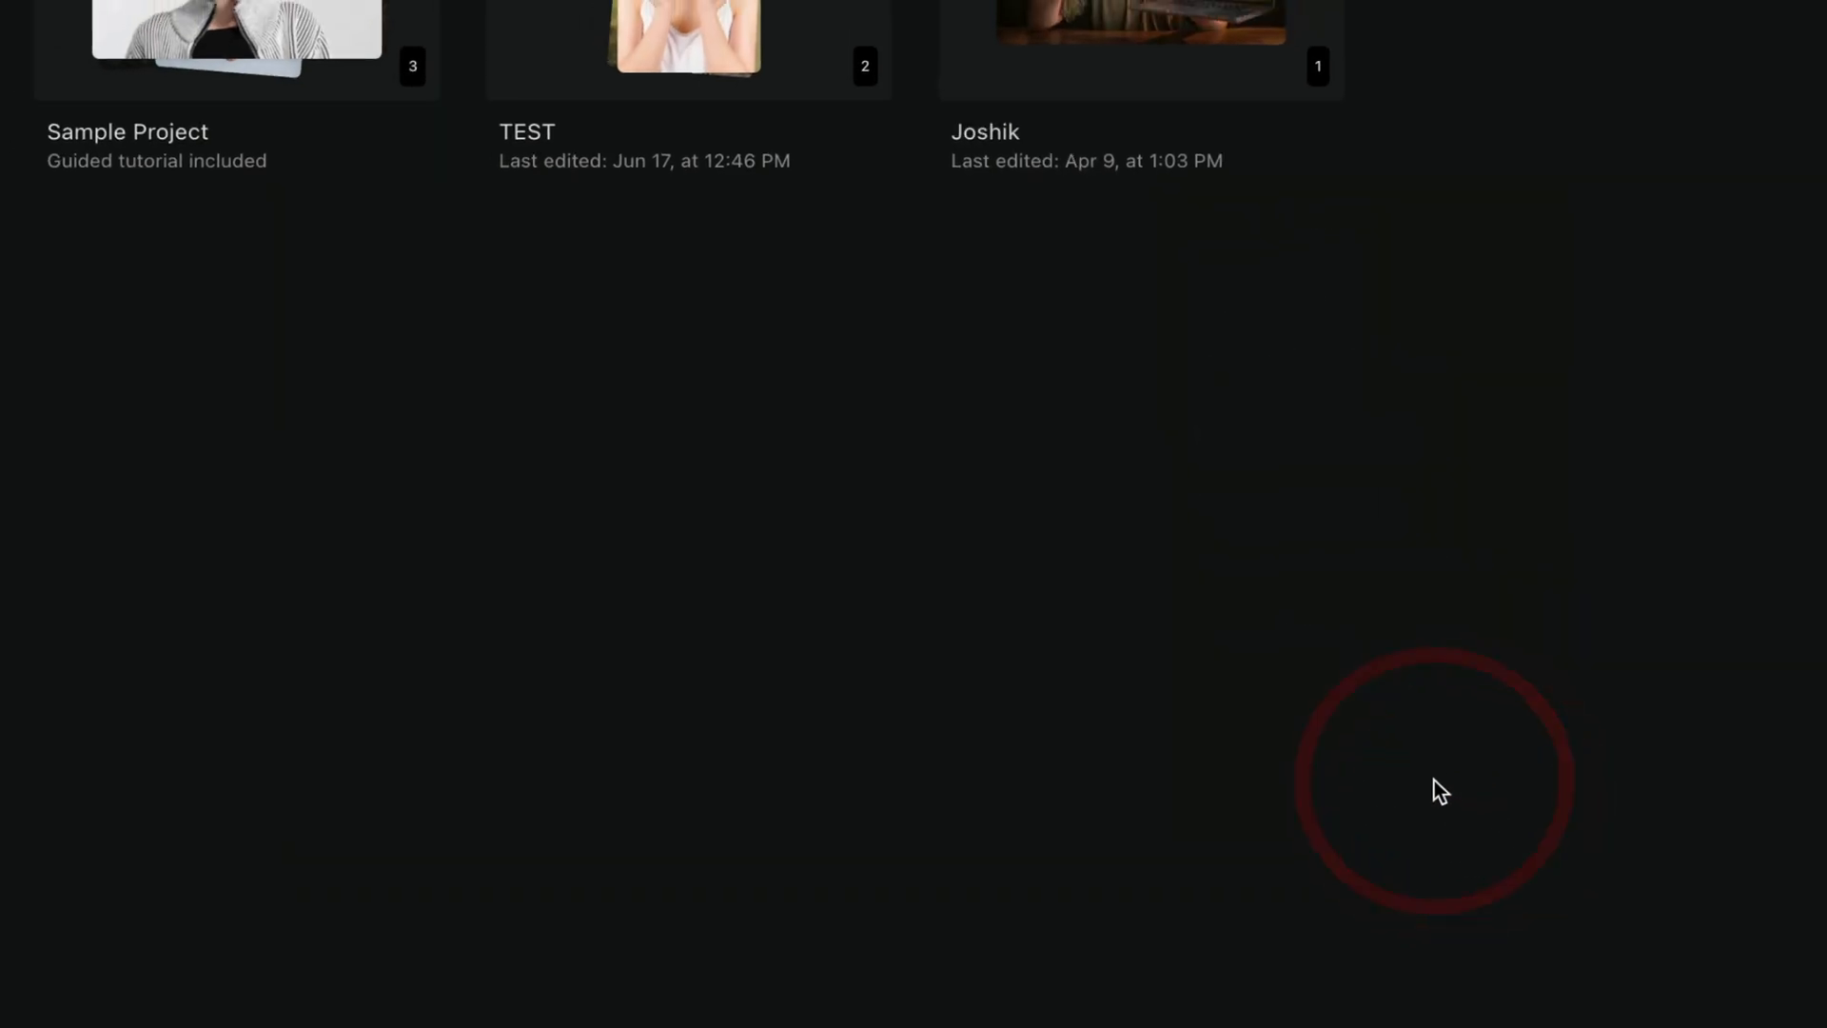